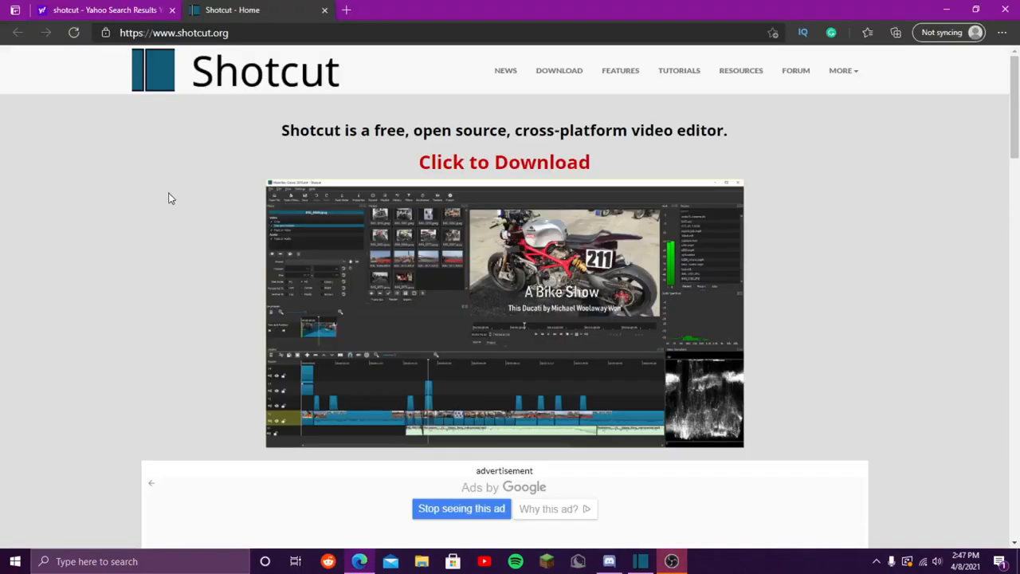
- Show the Filters panel, which reports nothing selected
scroll("down", 3)
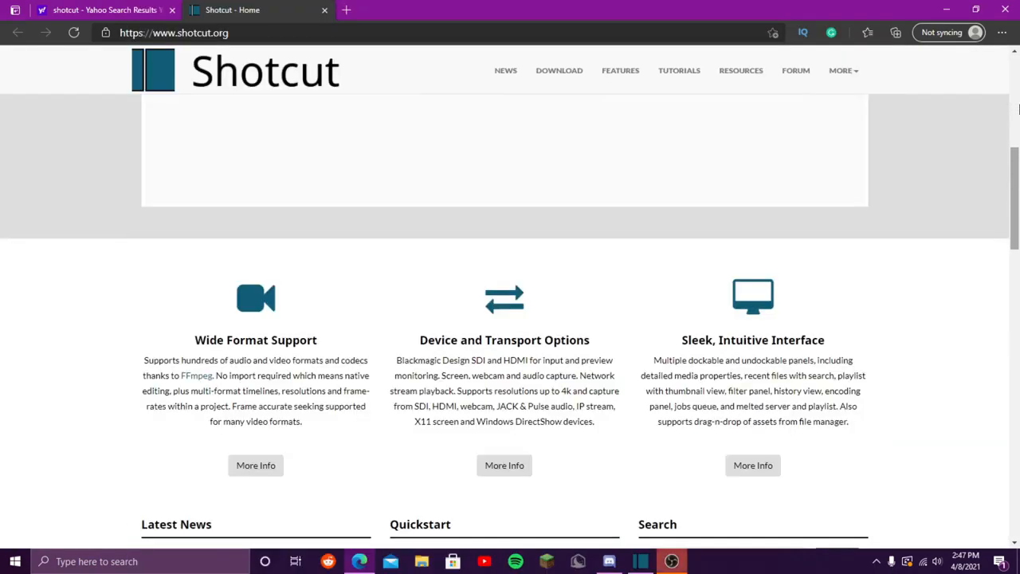
scroll("down", 3)
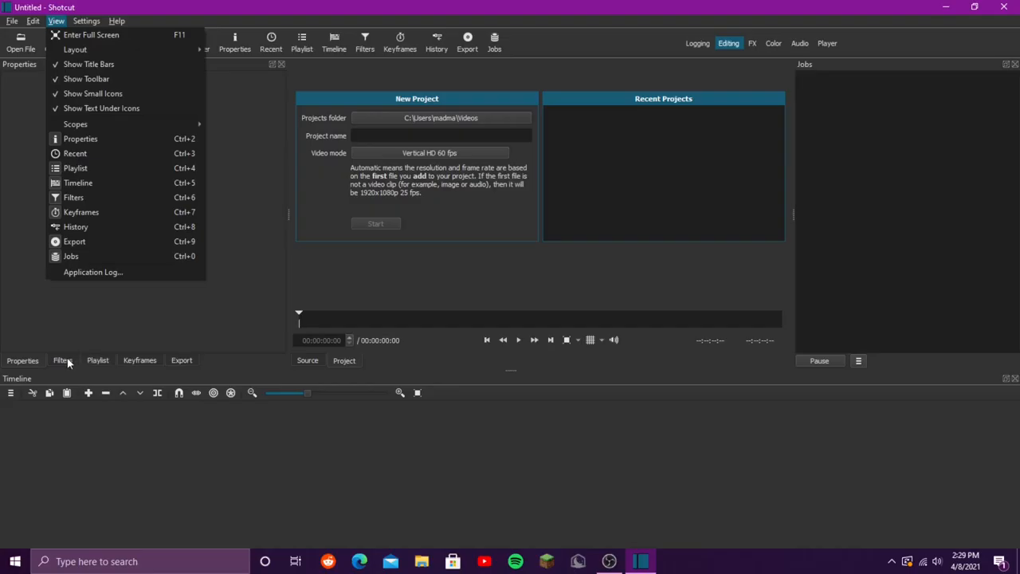
left_click(62, 360)
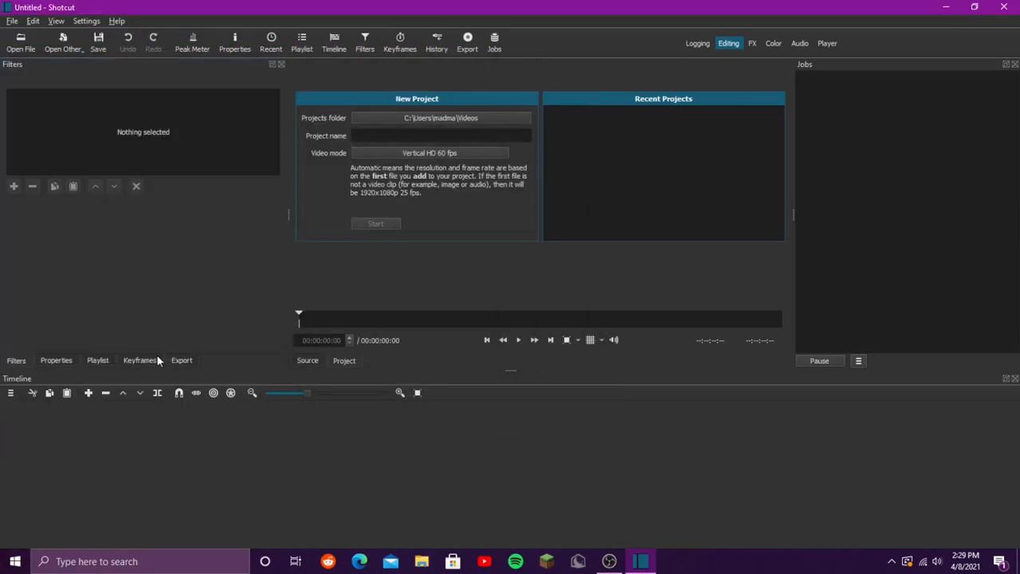
mouse_move(109, 370)
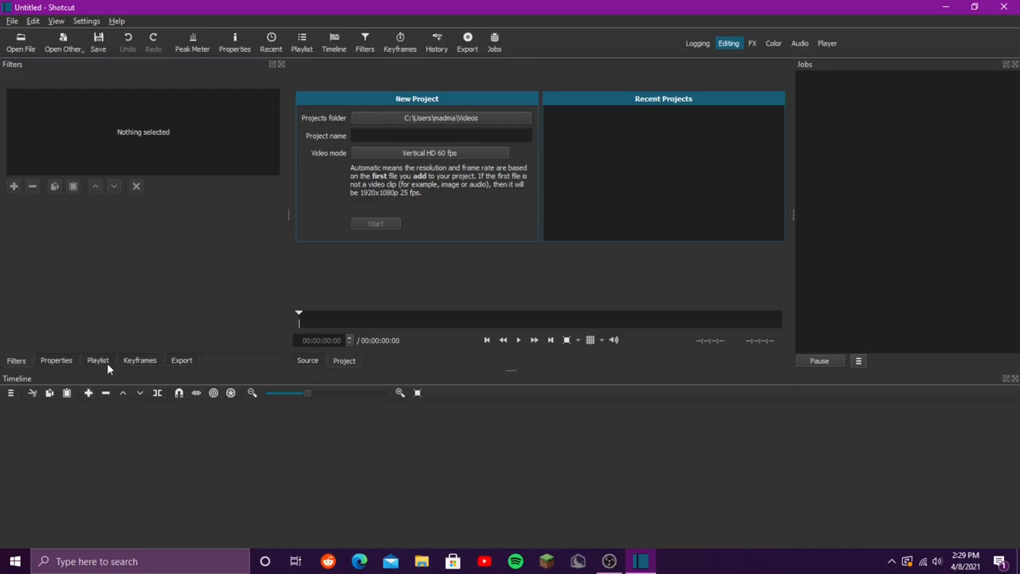
- Load the Minecraft gameplay recording into the playlist and drop it onto the V1 track
left_click(97, 361)
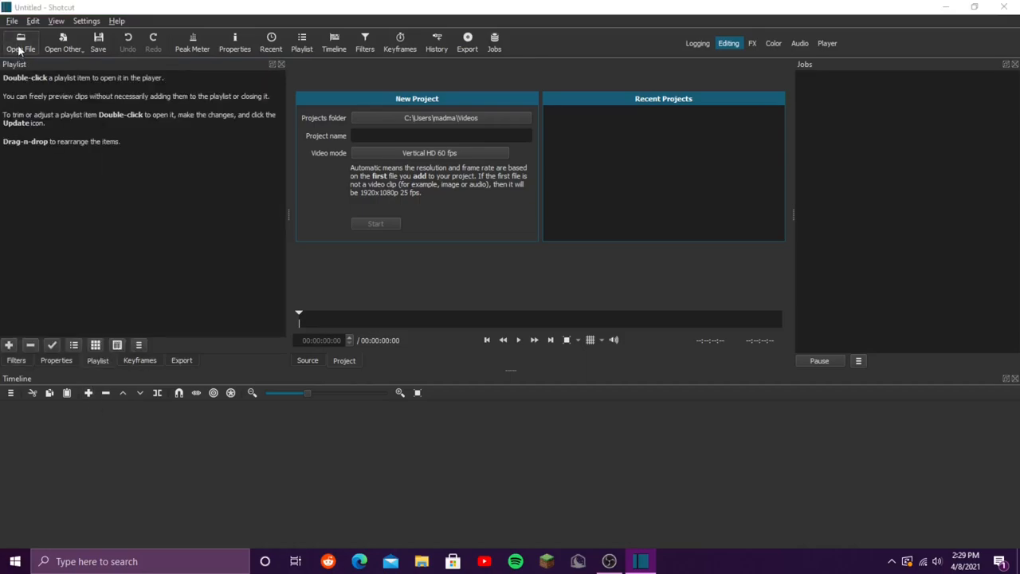
left_click(20, 41)
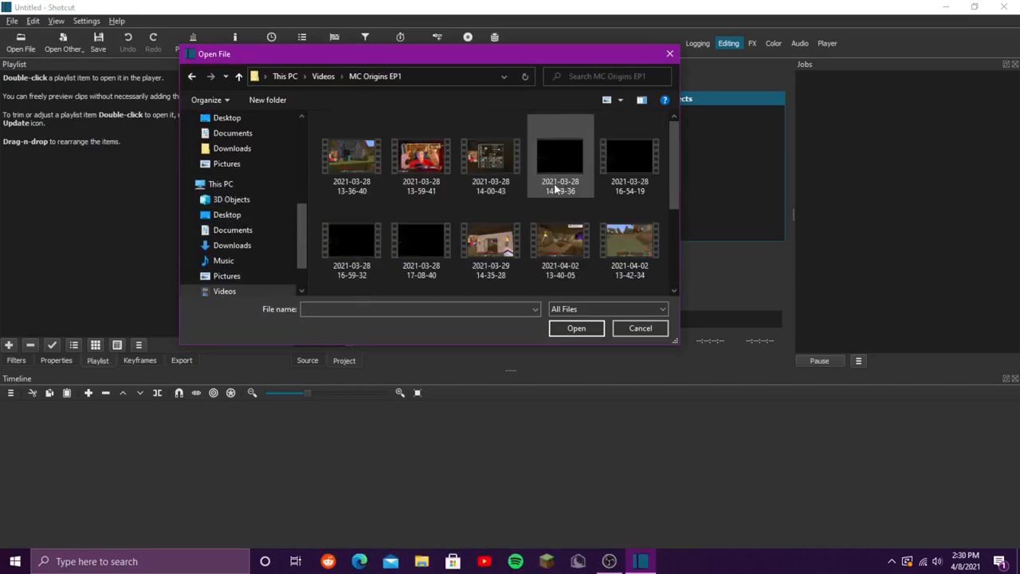
scroll("down", 3)
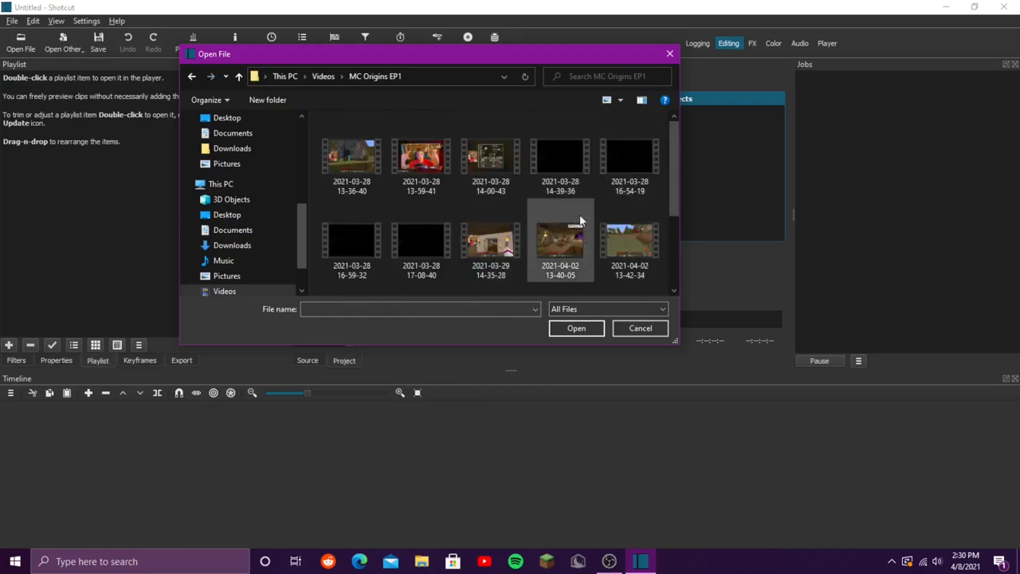
left_click(641, 328)
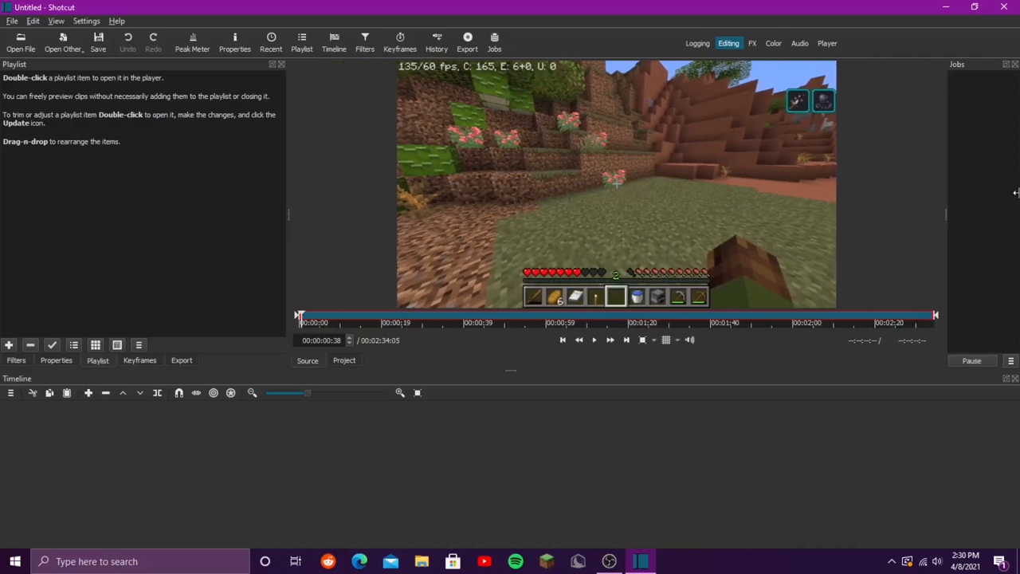
mouse_move(105, 211)
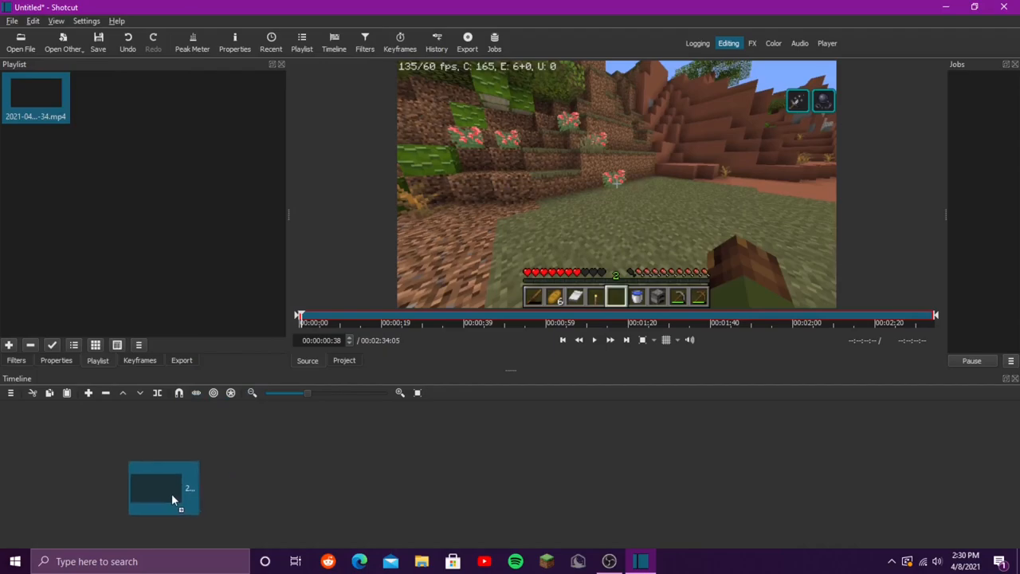
left_click_drag(162, 486, 152, 438)
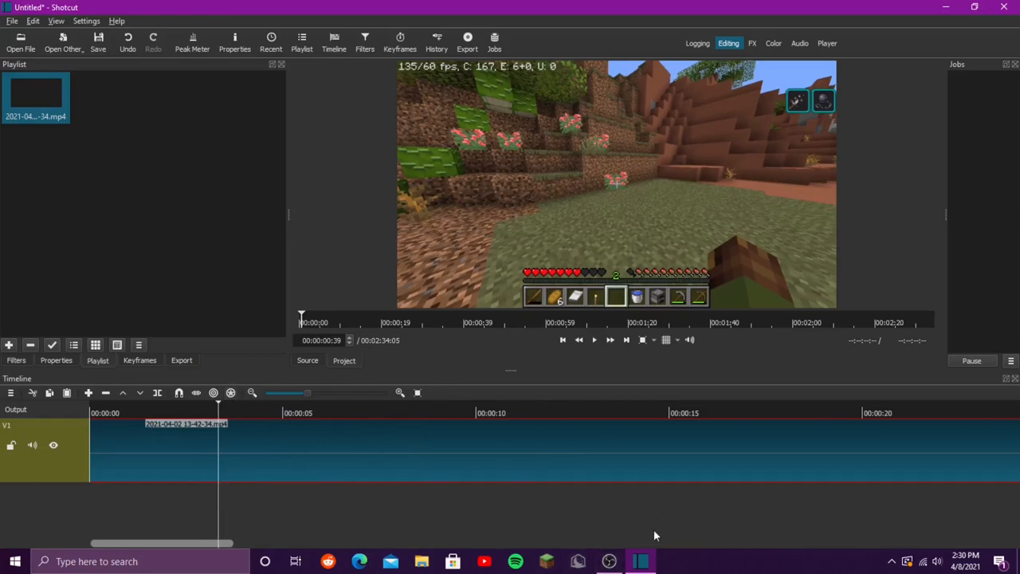
- Add the sound effect files from SoundEffects\sfx+music to the playlist
left_click(21, 40)
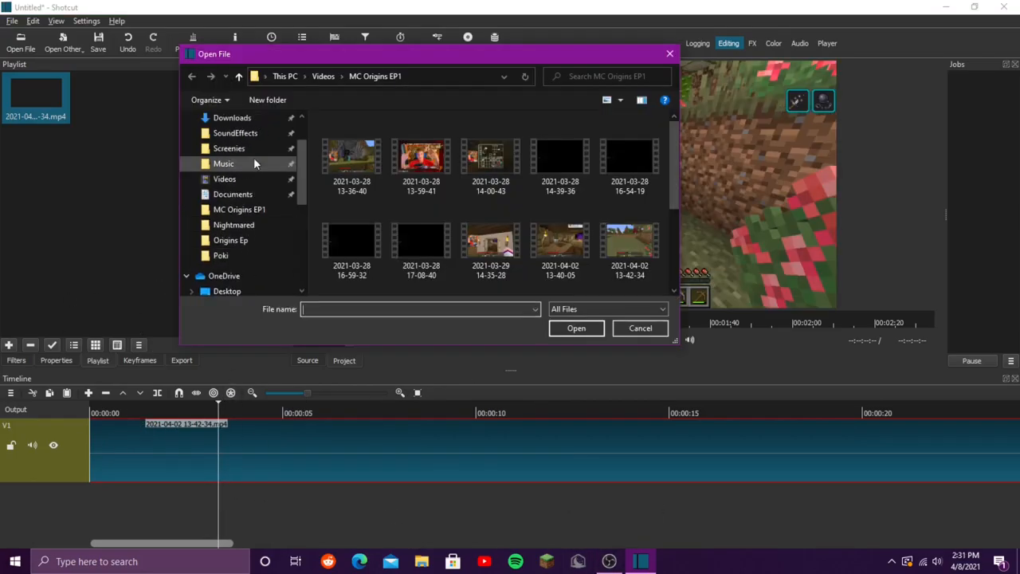
left_click(236, 163)
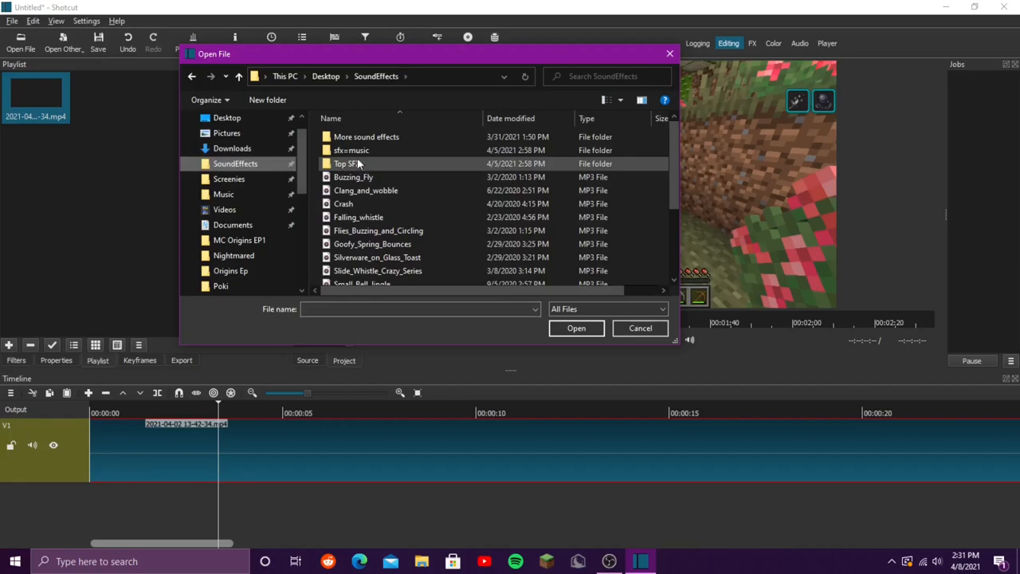
double_click(351, 150)
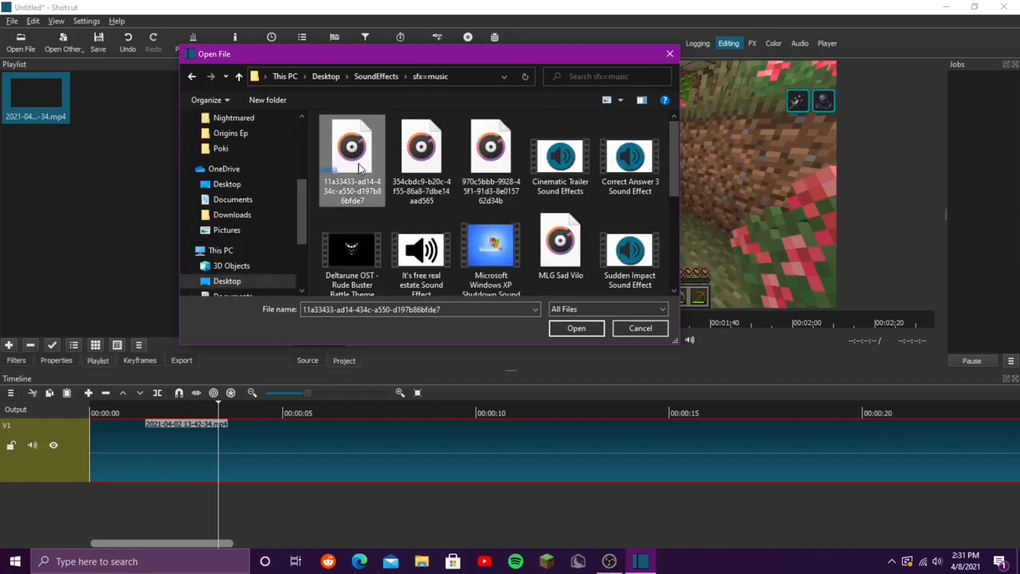
left_click(577, 329)
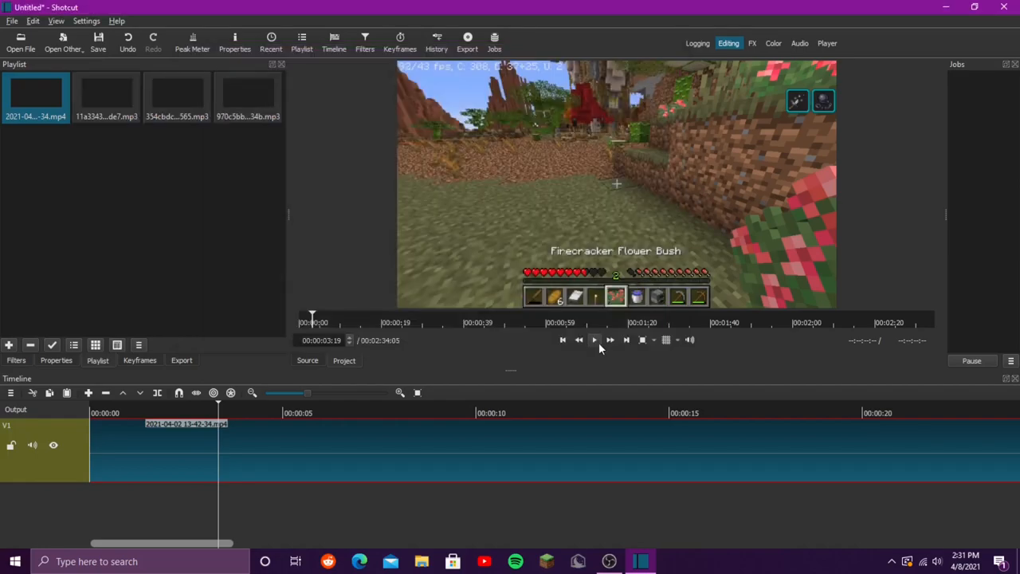
- Add the green-screen Subscribe clip from Desktop\VFX to the playlist
left_click(20, 39)
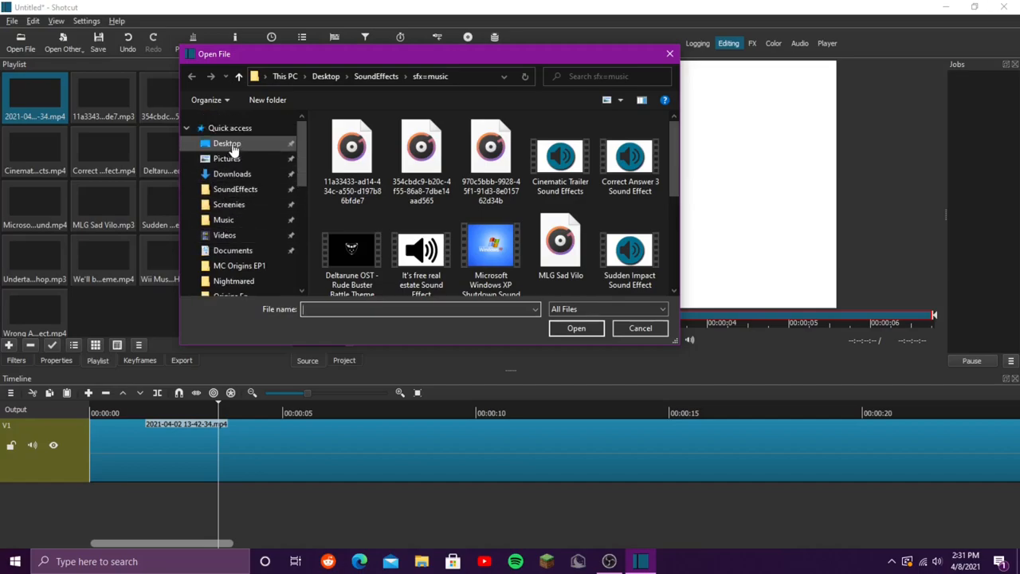
left_click(226, 143)
type("Idk")
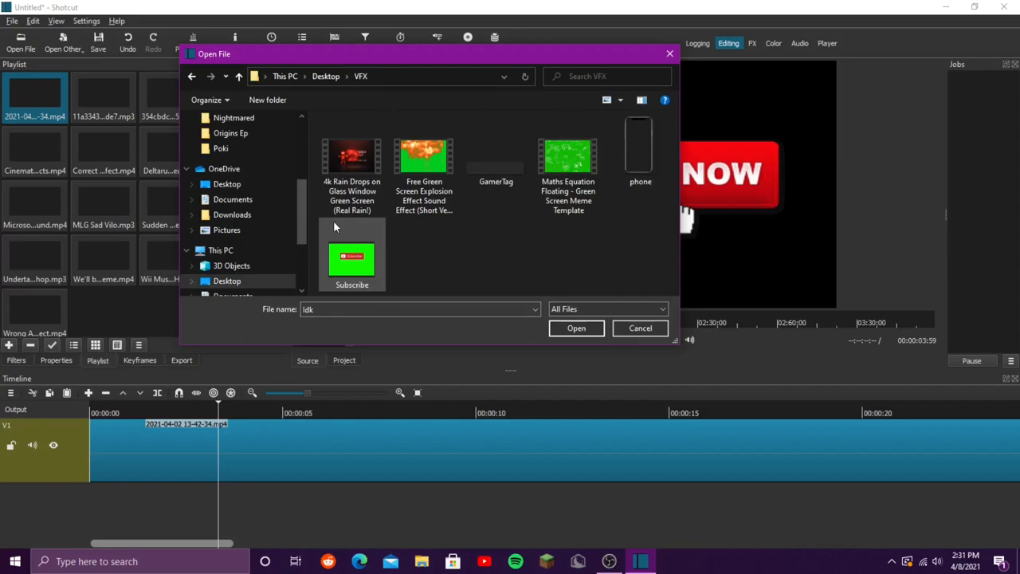
mouse_move(353, 258)
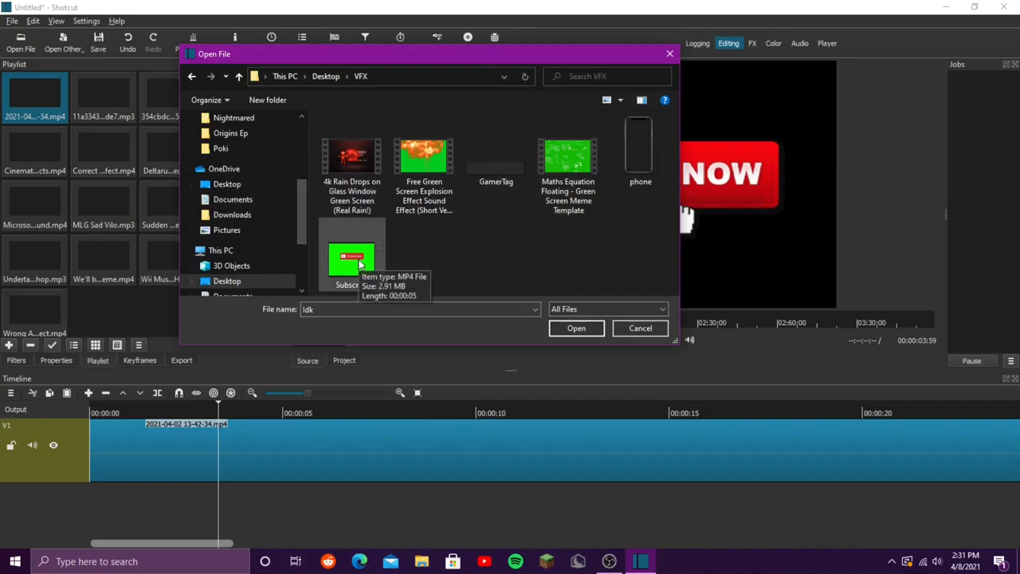
left_click(577, 328)
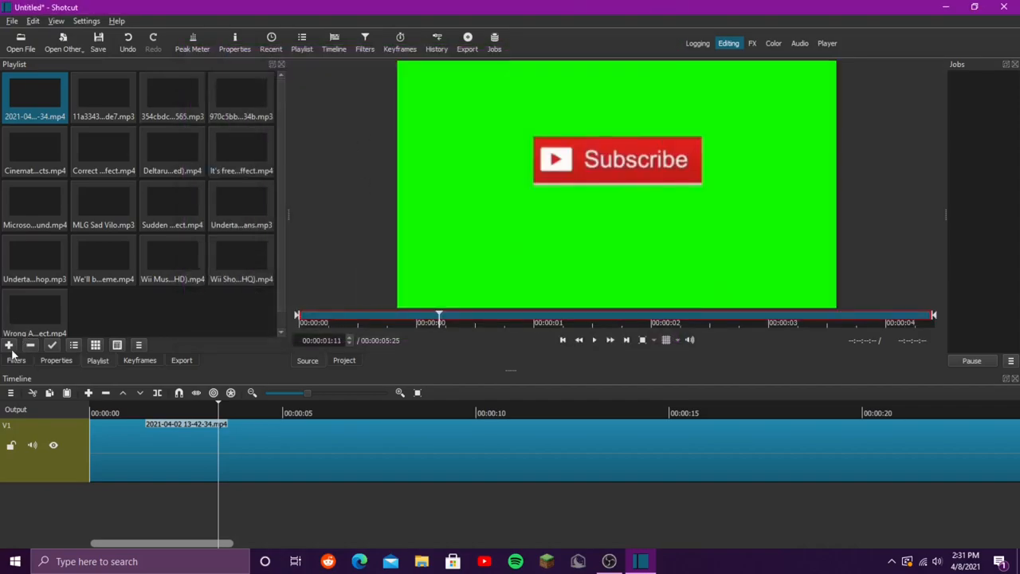
left_click(20, 41)
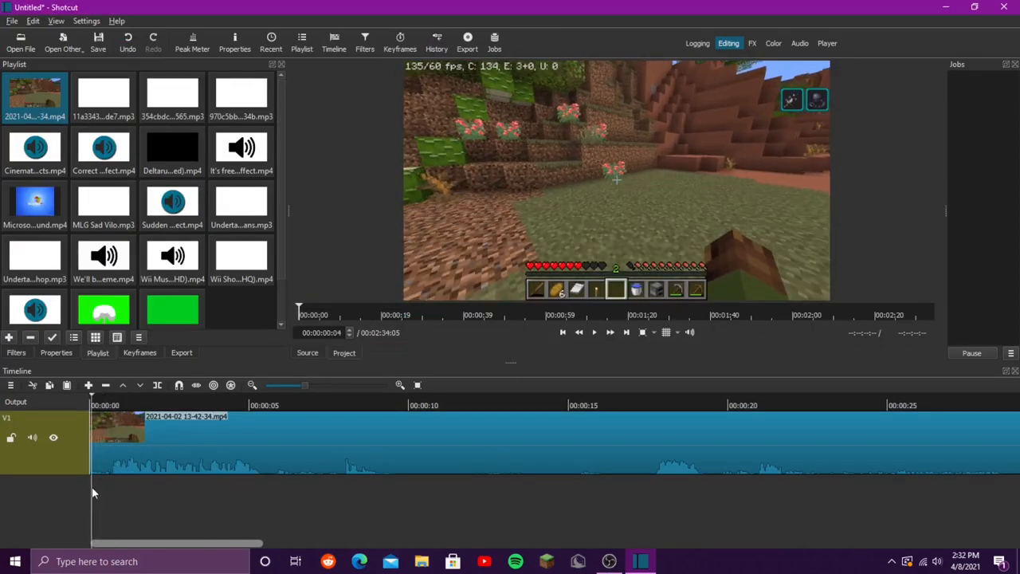
left_click(118, 405)
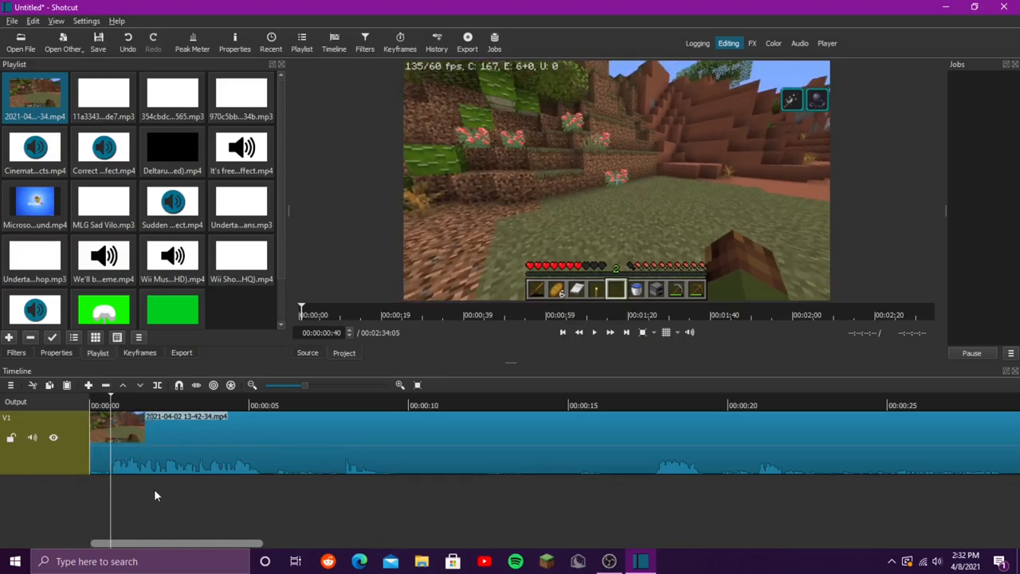
left_click(336, 405)
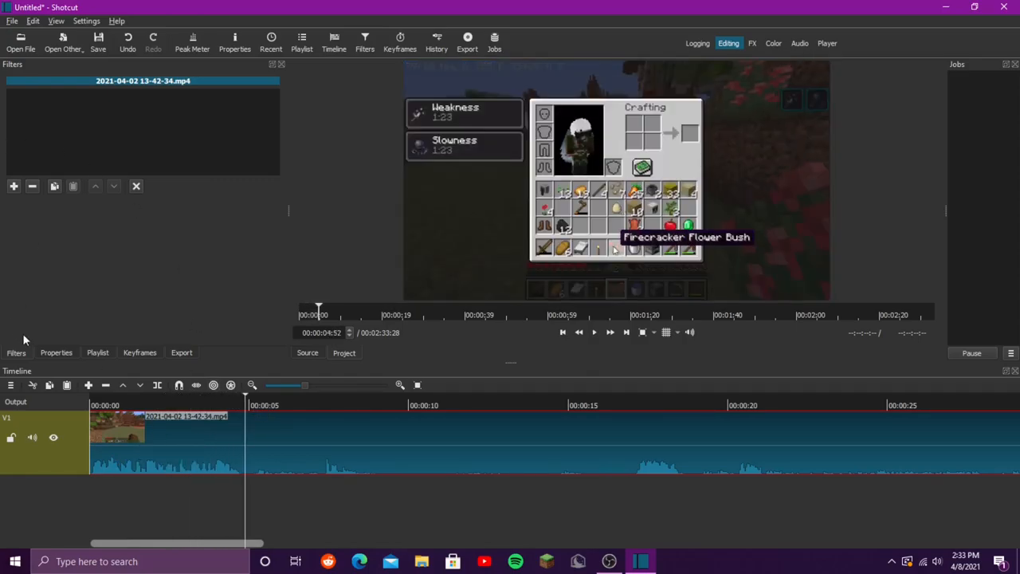
- Add a Text: Simple filter to the clip with height 175 and vertical position 775
left_click(98, 353)
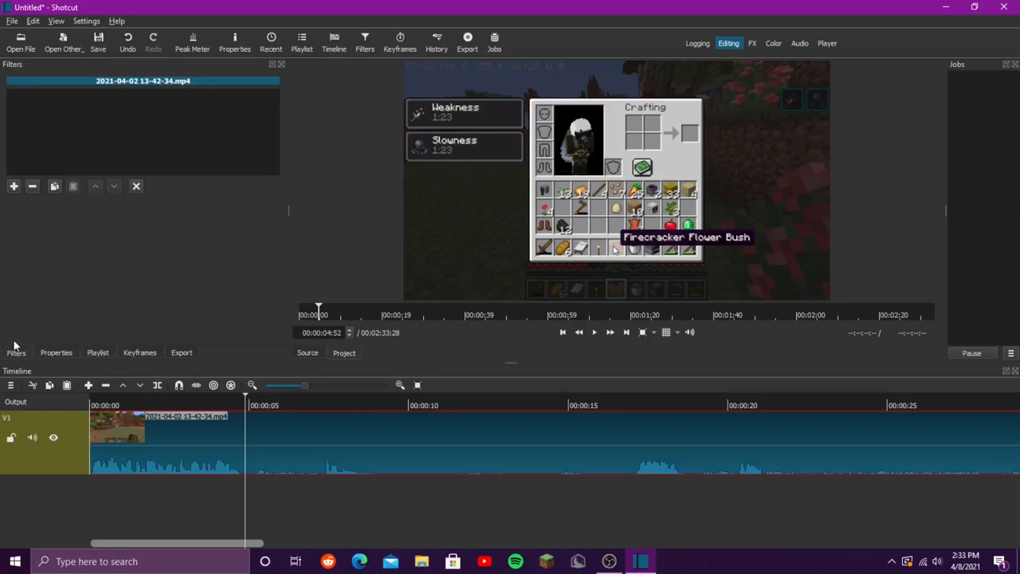
left_click(12, 185)
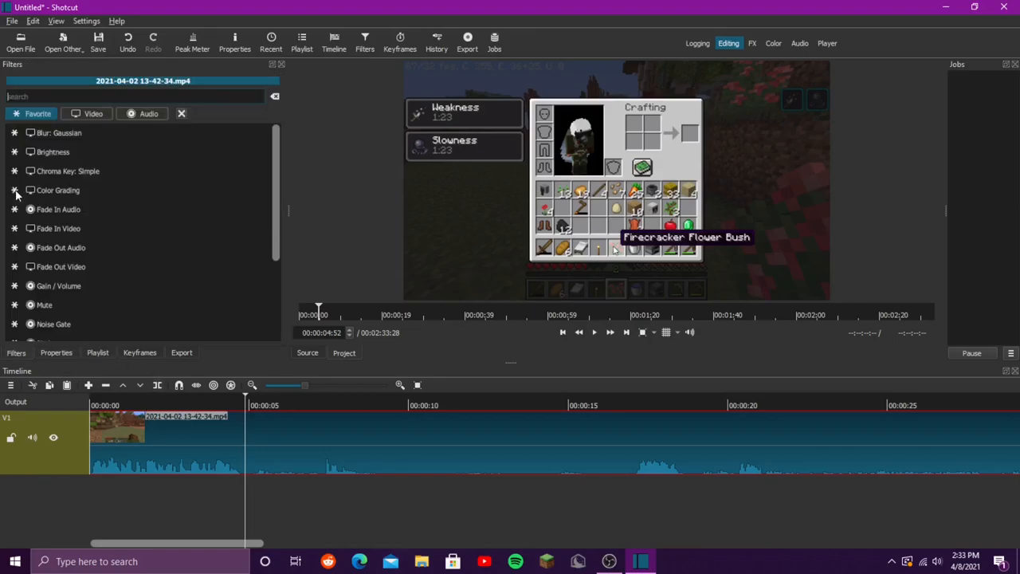
type("text")
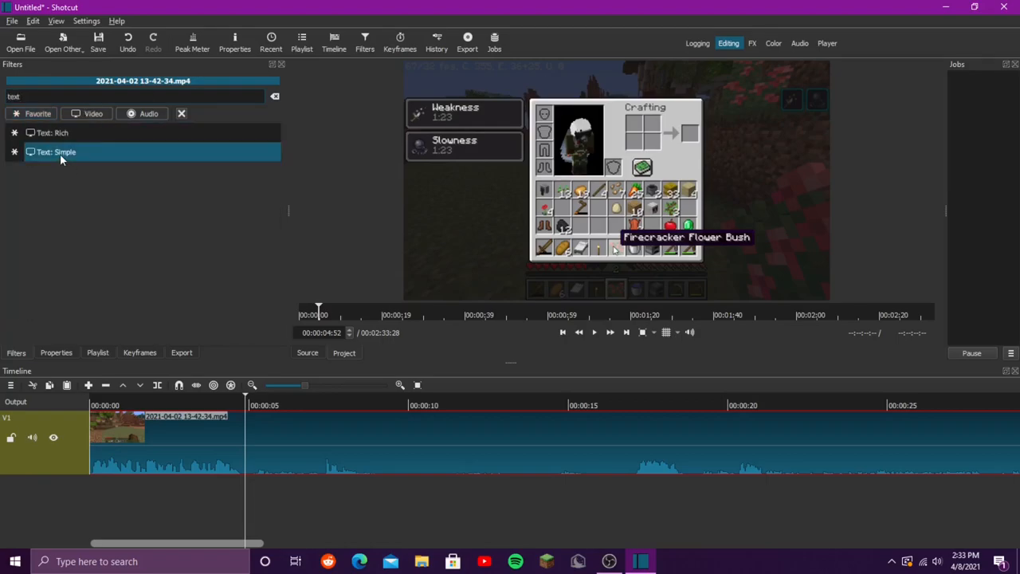
left_click(56, 152)
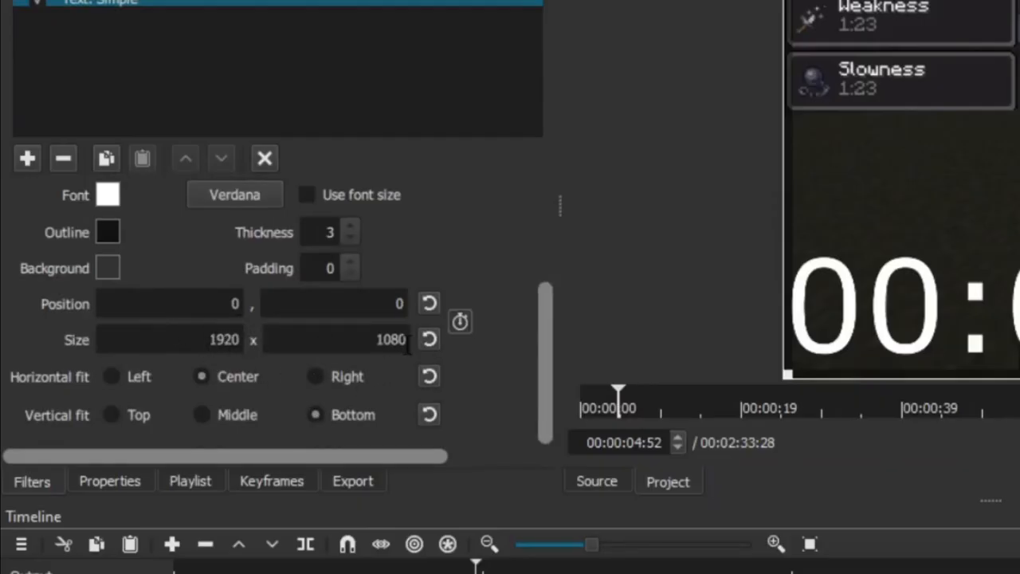
left_click(334, 338)
type("175")
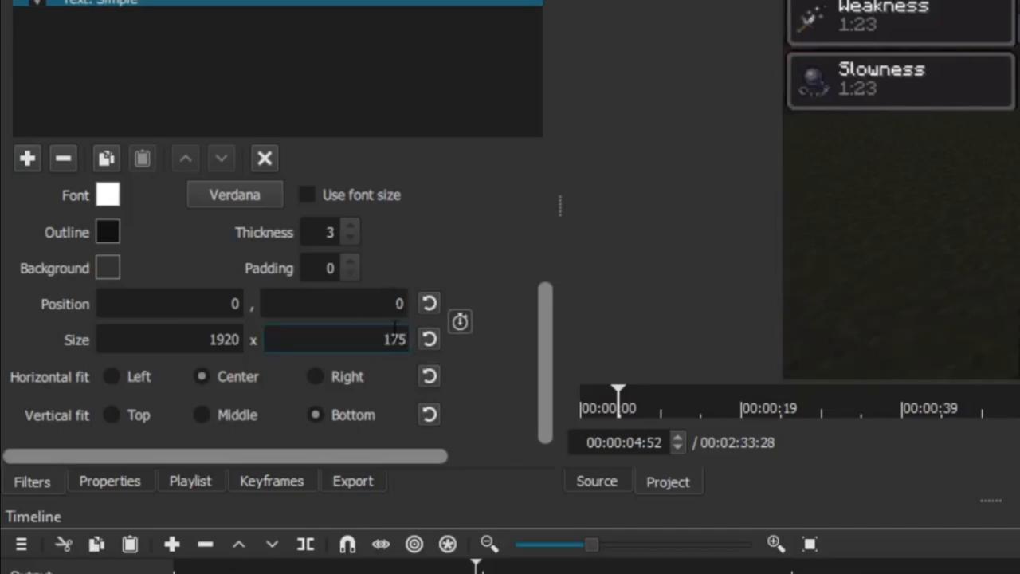
type("775")
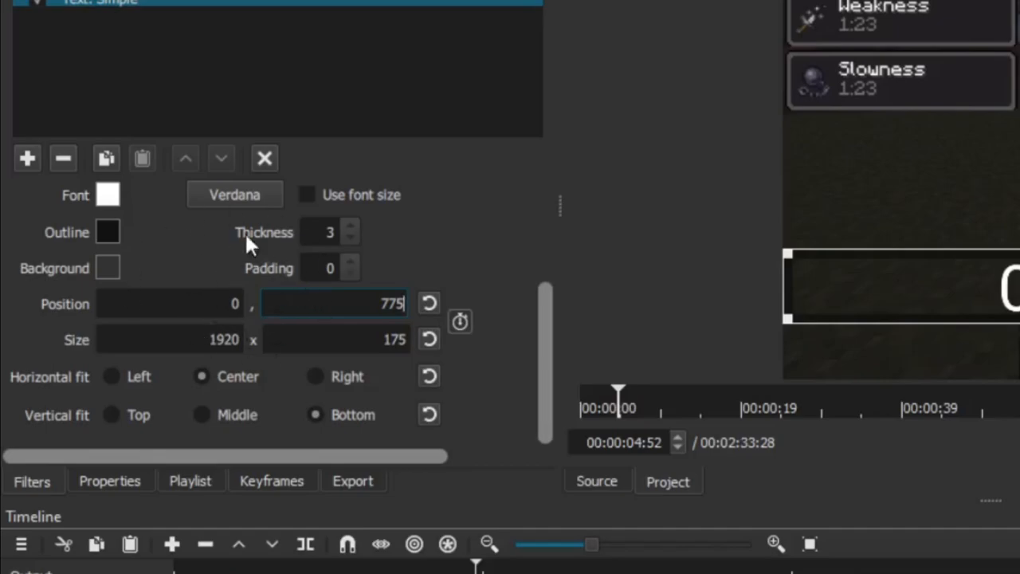
mouse_move(398, 153)
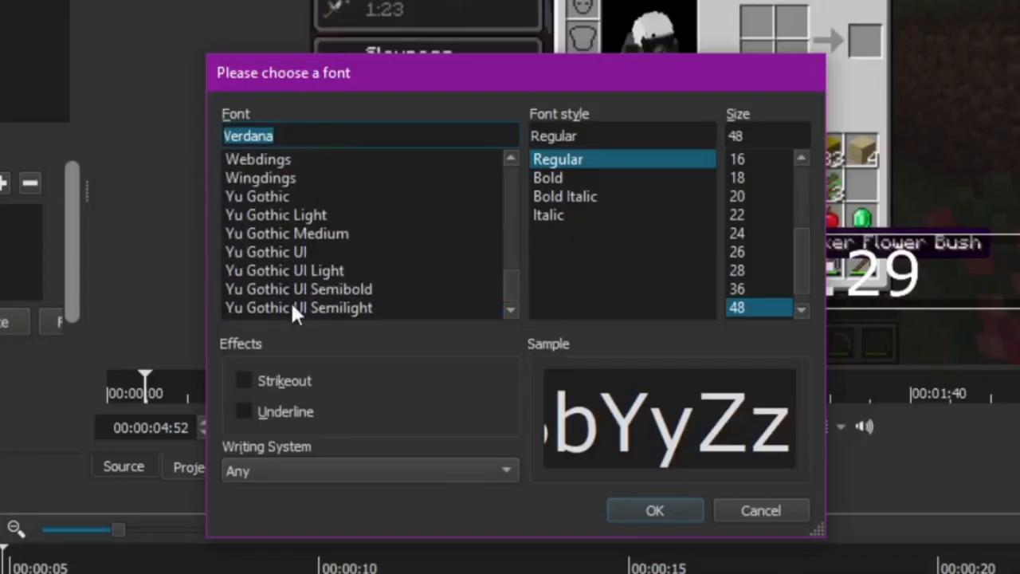
mouse_move(343, 299)
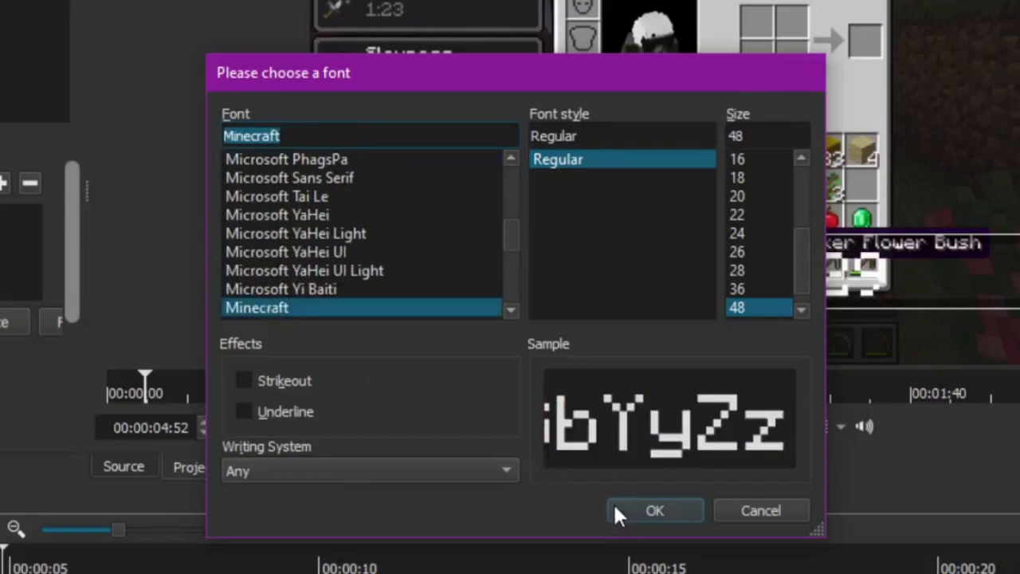
mouse_move(625, 529)
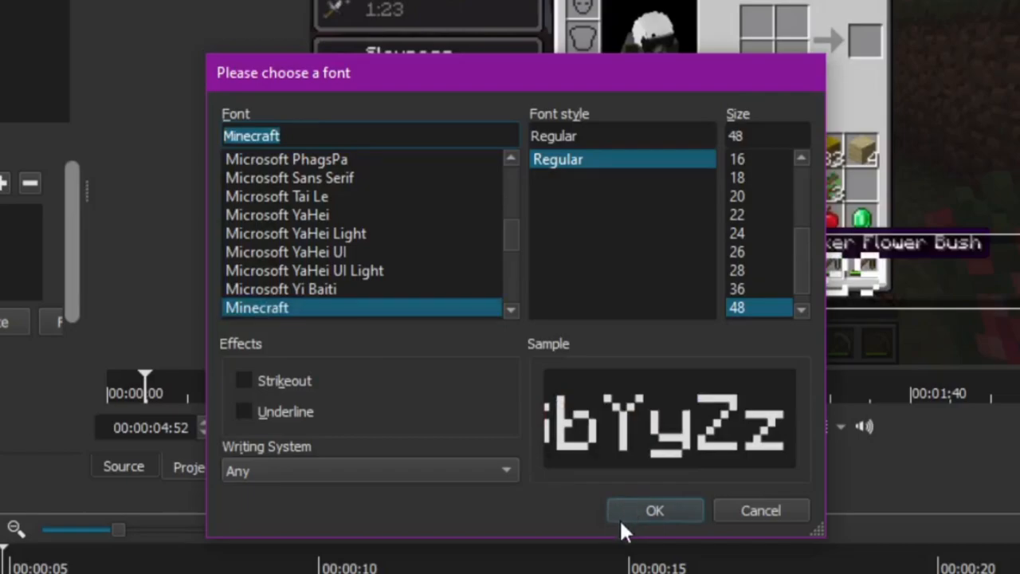
mouse_move(622, 523)
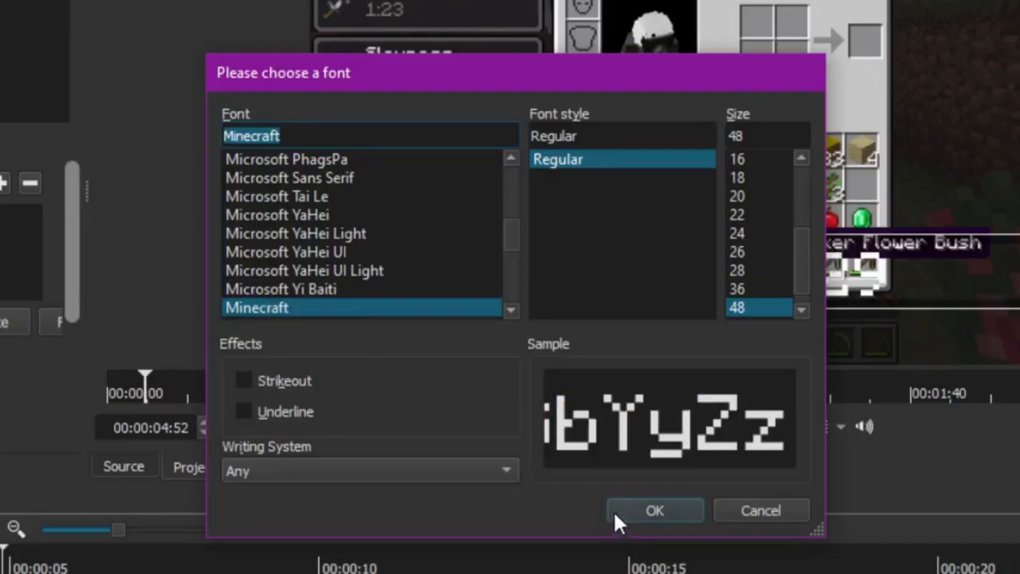
- Set the overlay font to Minecraft with a purple outline of thickness 30
left_click(654, 510)
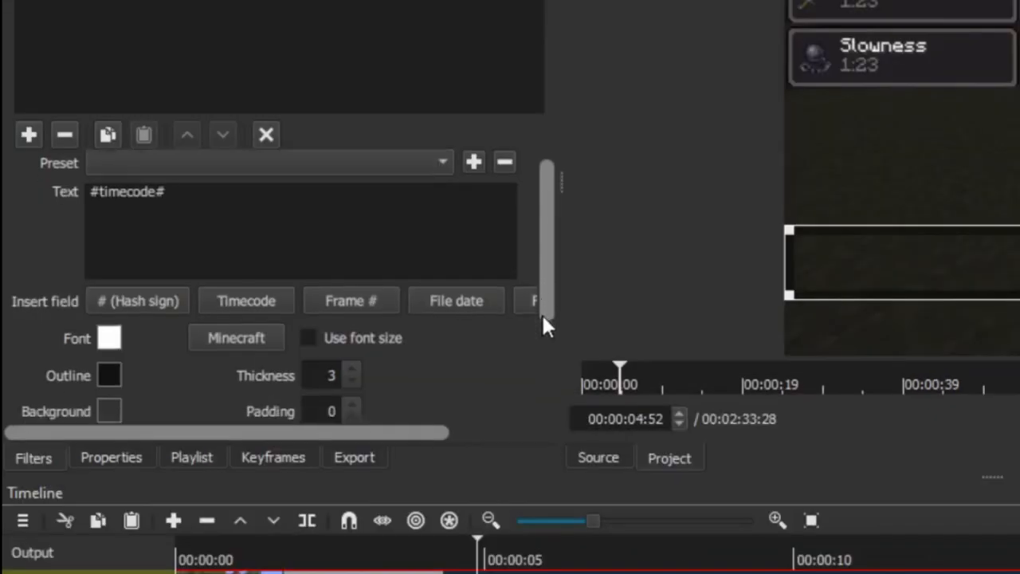
scroll("down", 3)
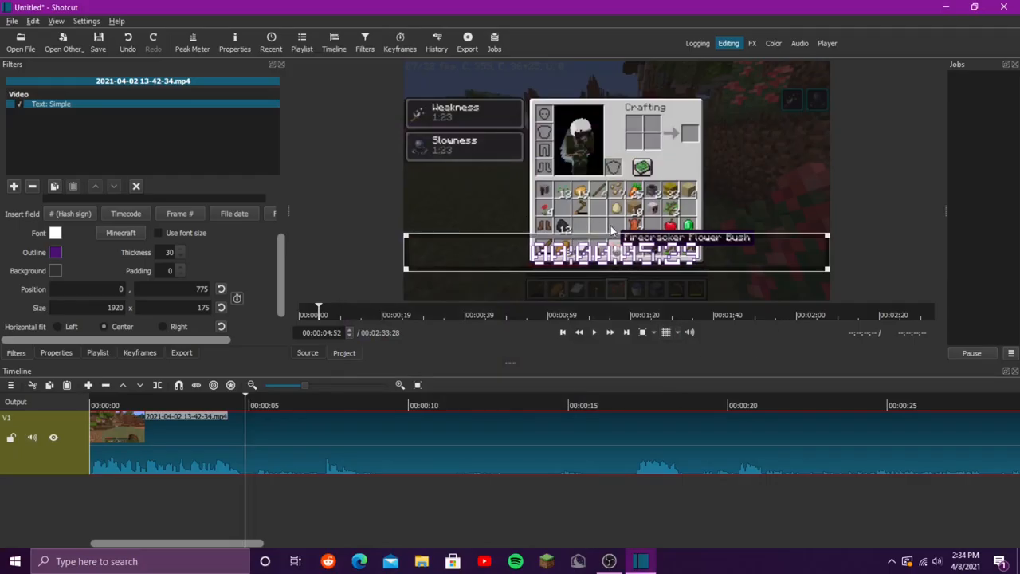
left_click(593, 333)
type("no i just n")
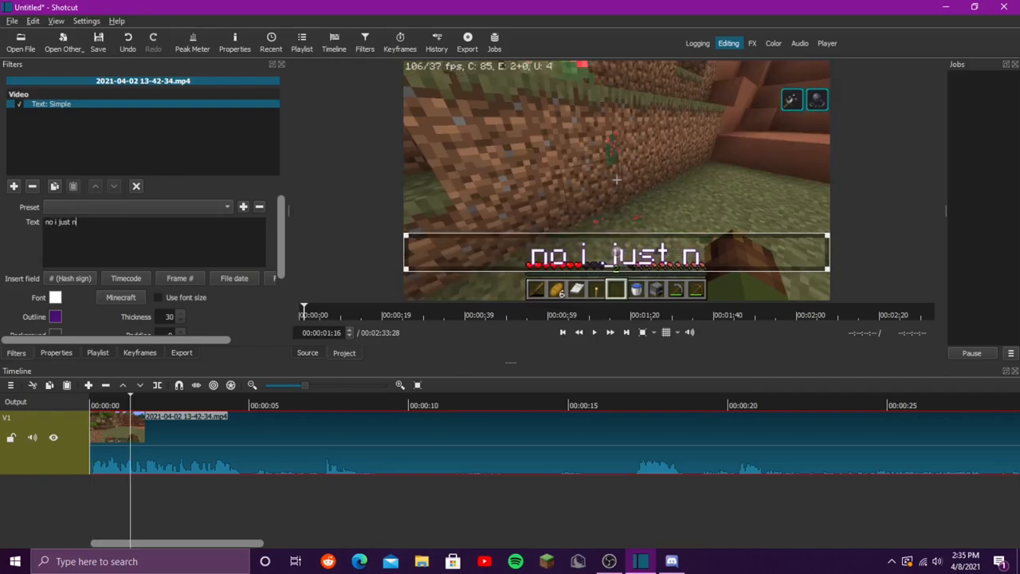
- Make the subtitle read "no i just noticed"
type("oticed")
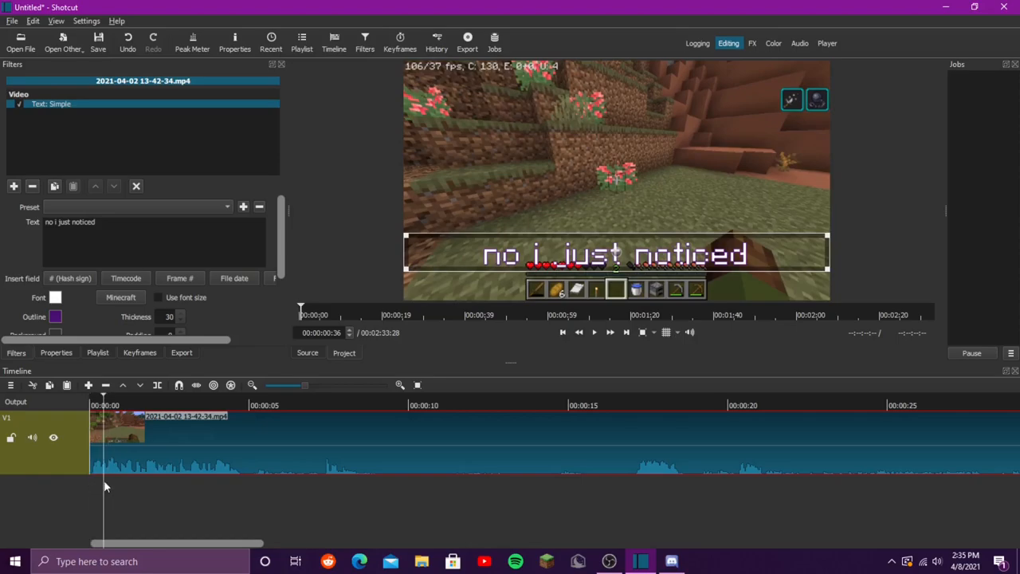
- Re-set the caption box height to 175 and vertical position to 775
left_click(140, 352)
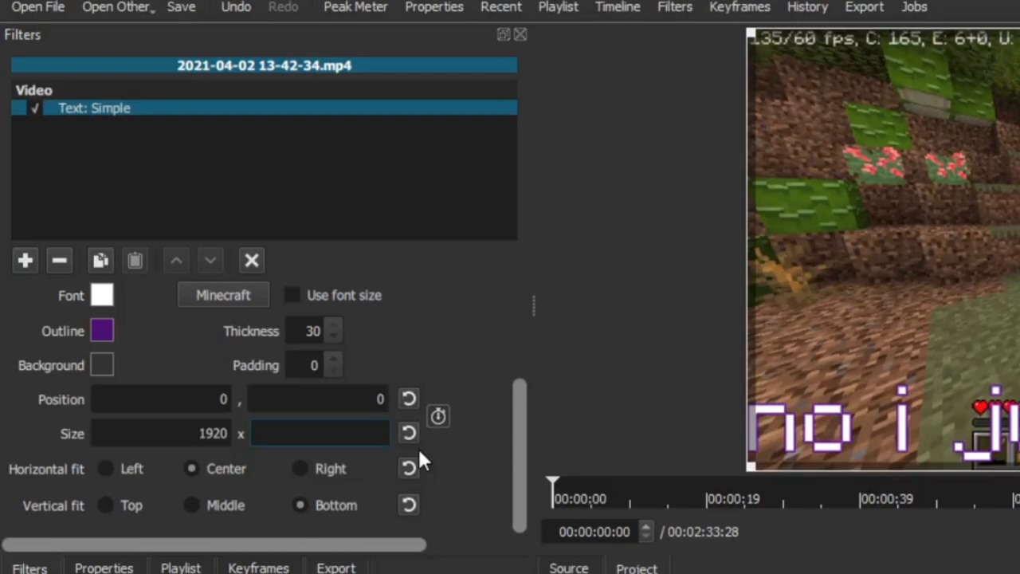
type("175")
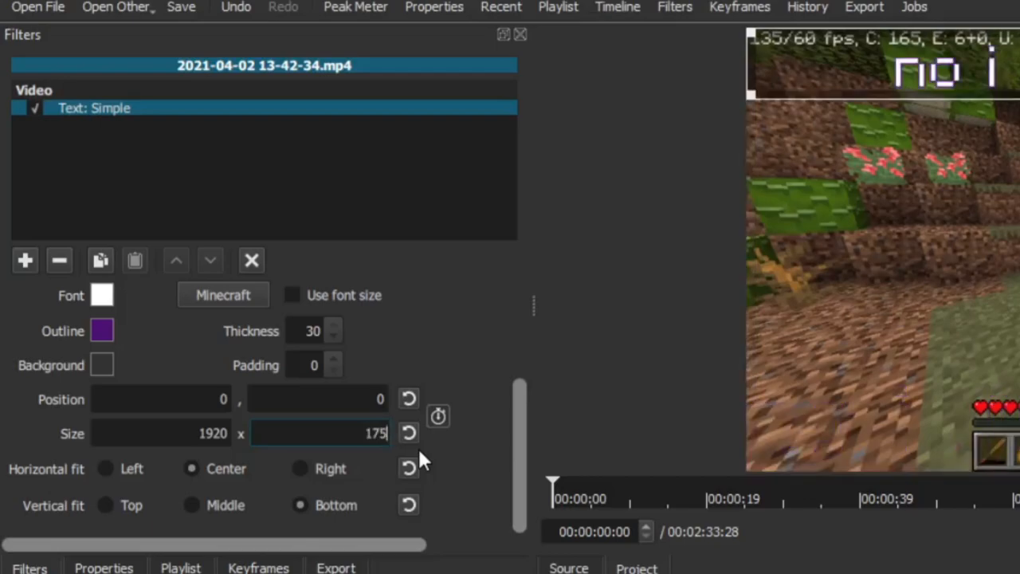
left_click(317, 399)
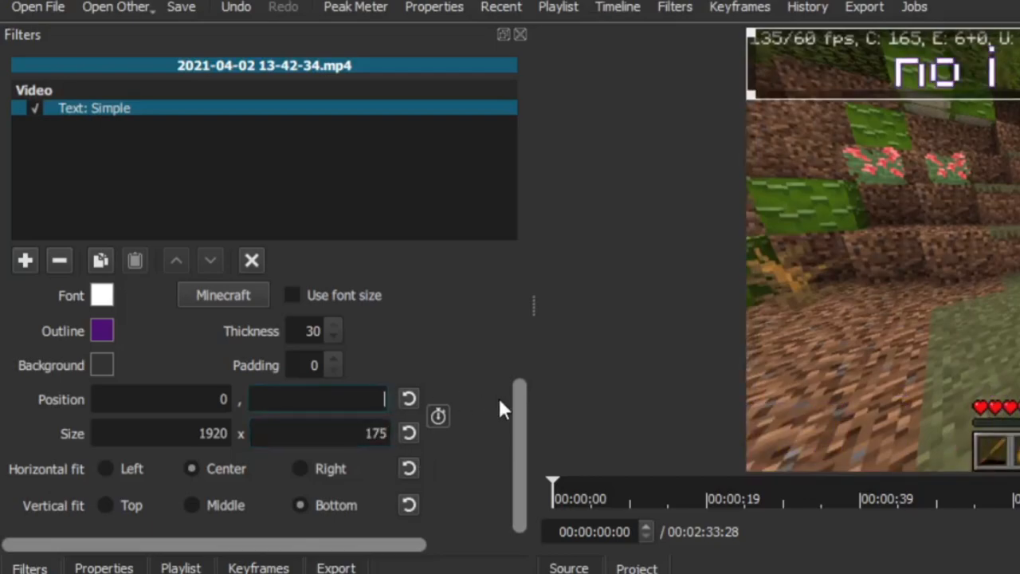
type("775")
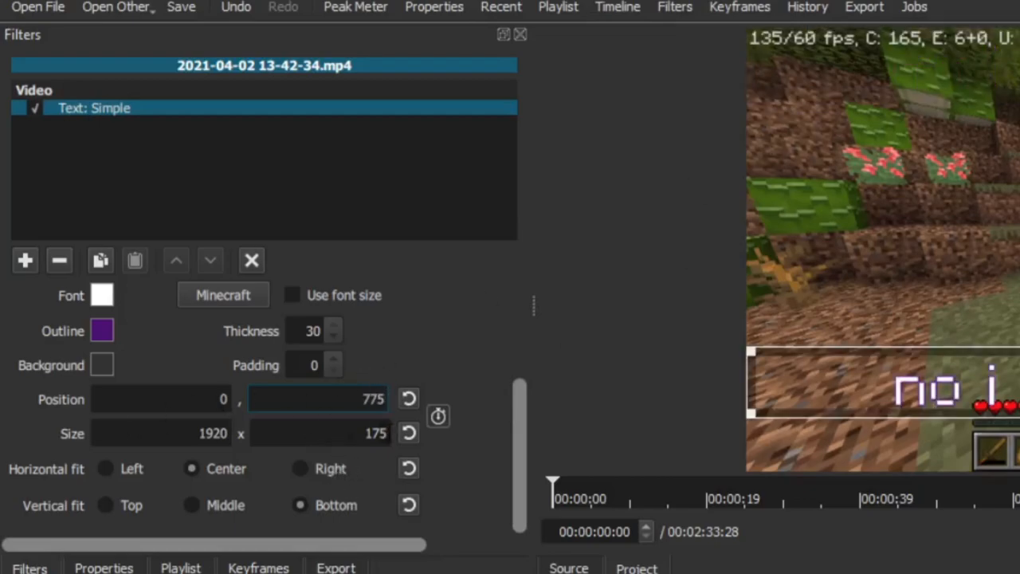
left_click(319, 433)
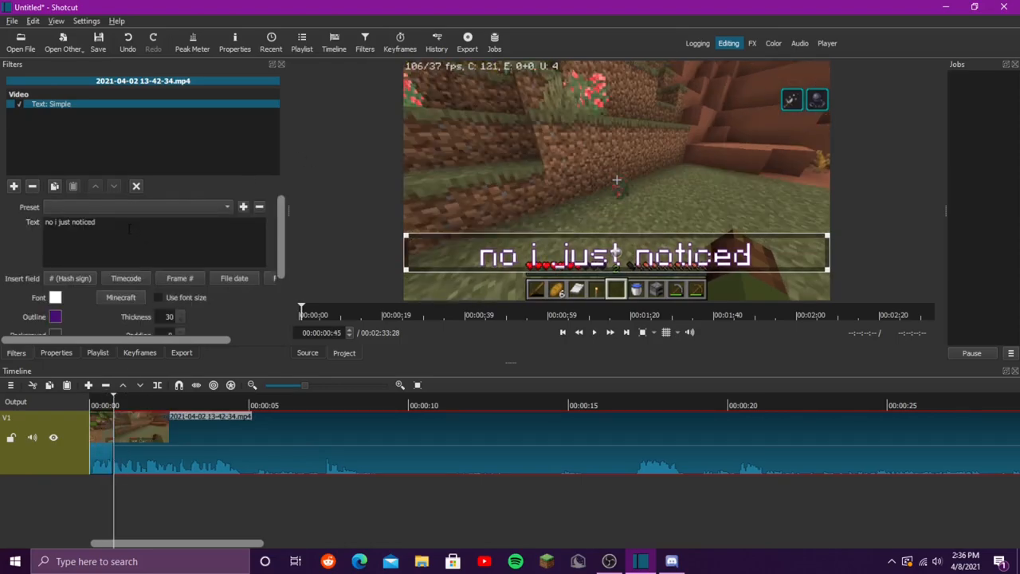
- Caption the split sections with phrases such as "there called" and "flower bush"
type("this")
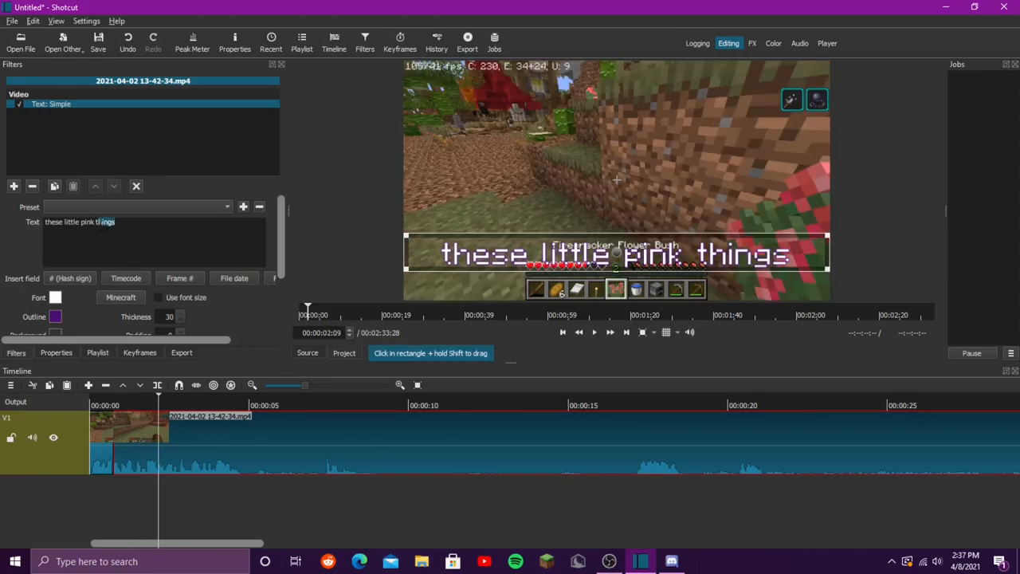
type("tflower")
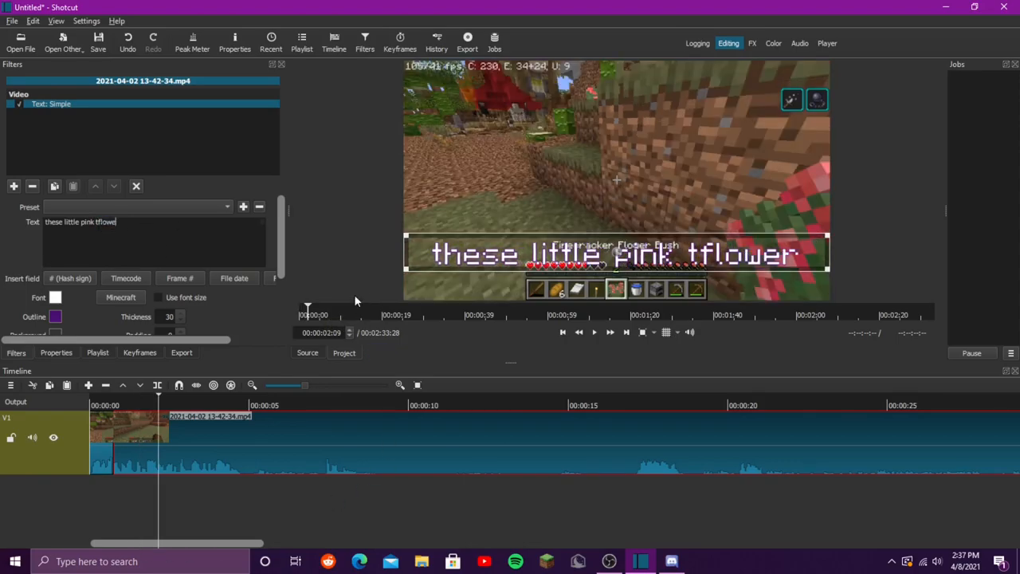
key("BackSpace")
type("things")
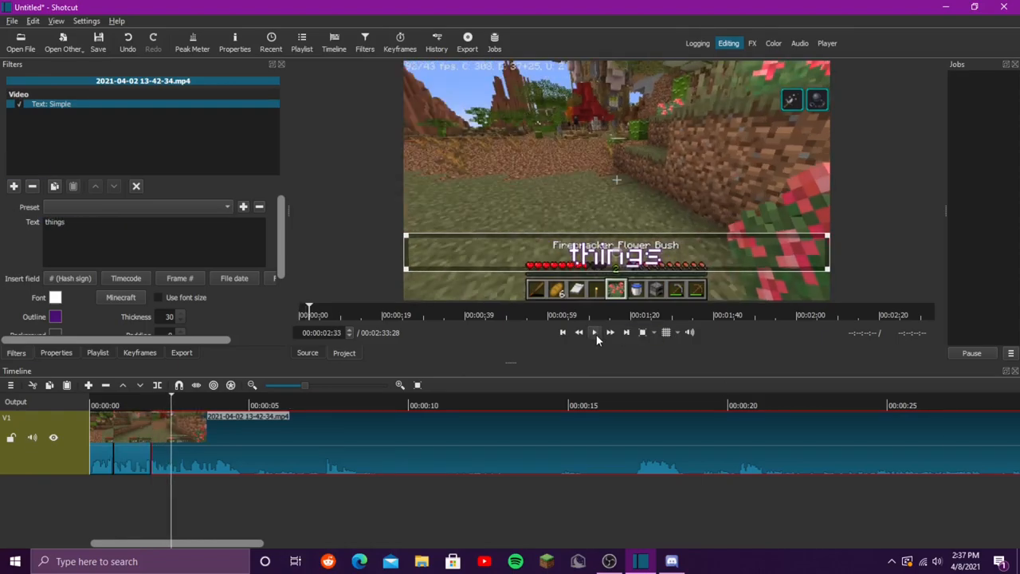
type("there called")
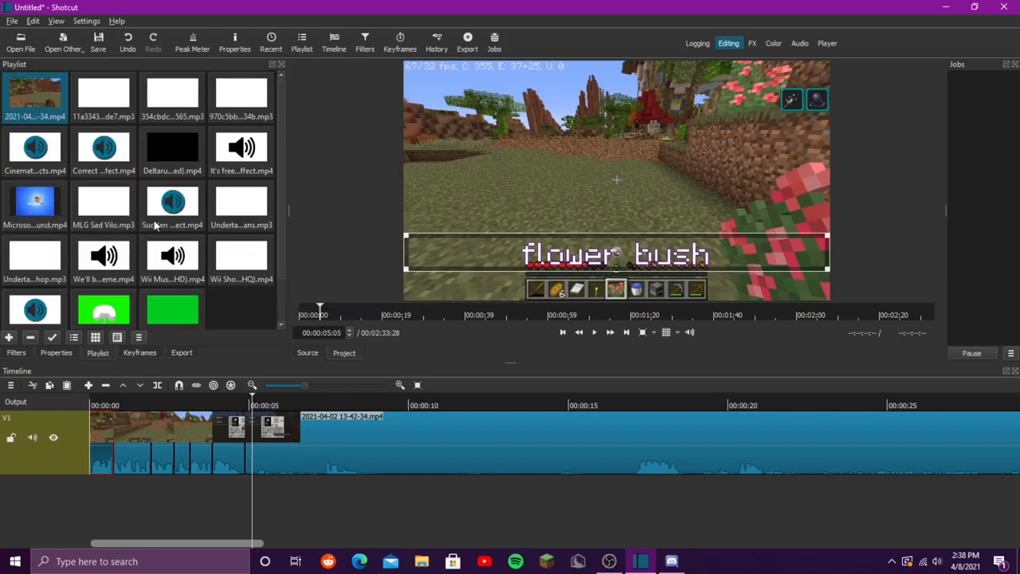
mouse_move(35, 204)
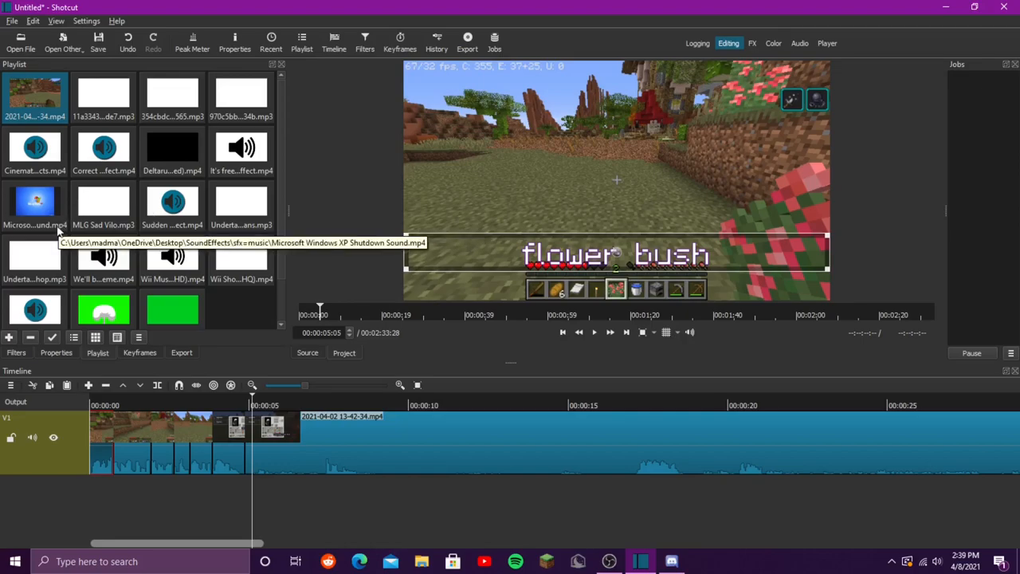
mouse_move(104, 255)
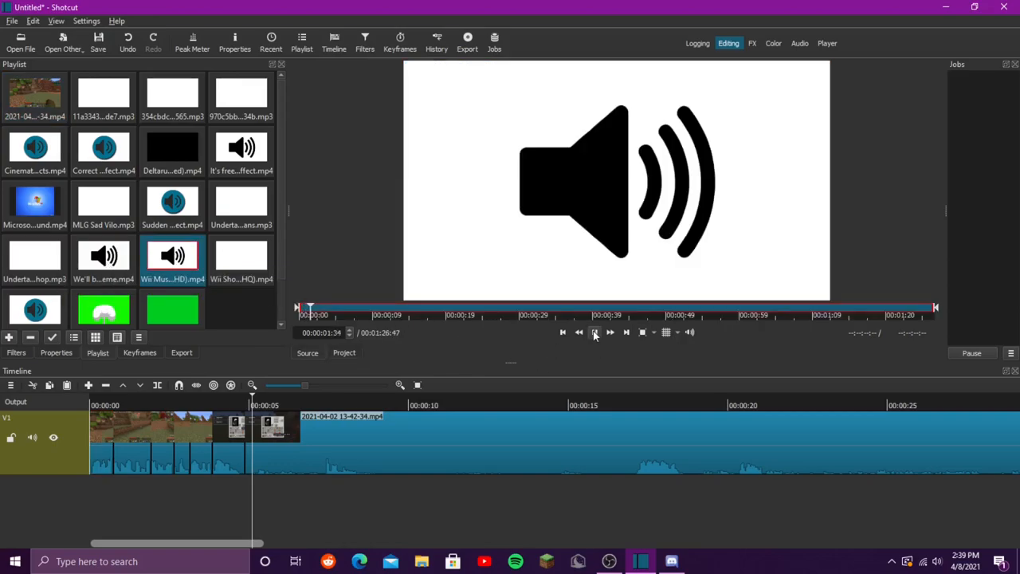
- Preview the Subscribe clip, then browse the MC Origins EP1 folder for another video
left_click(593, 333)
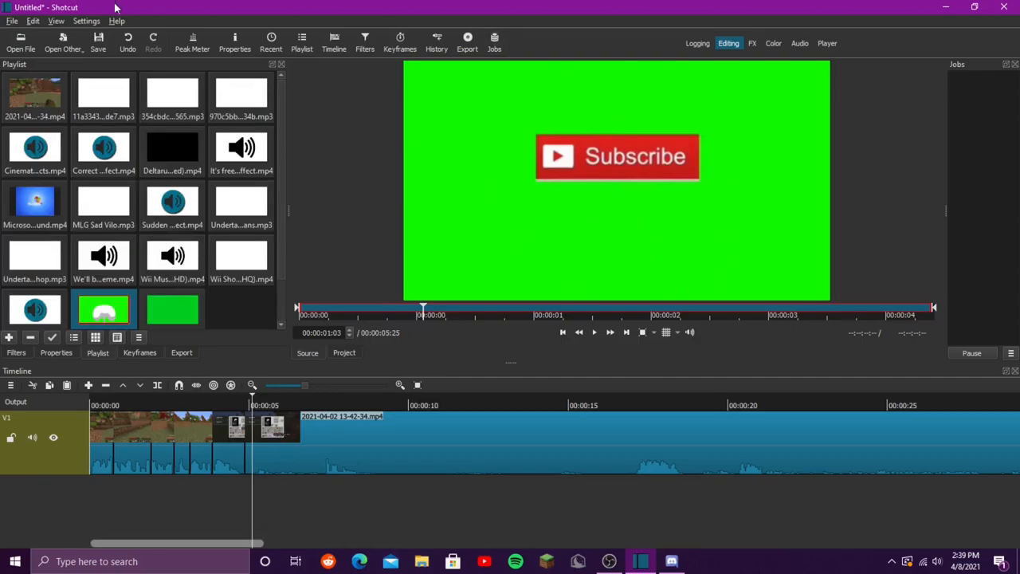
left_click(20, 41)
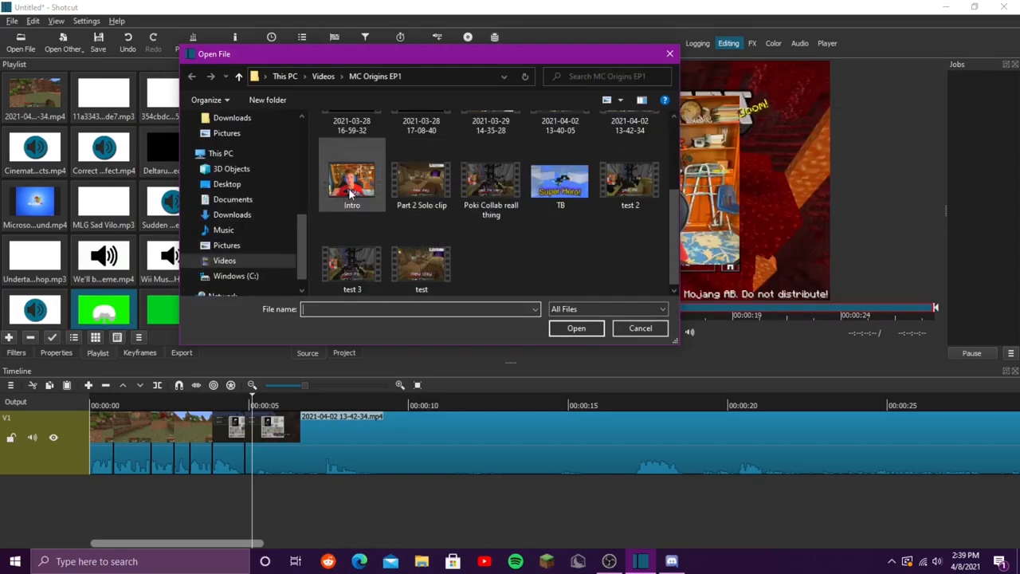
mouse_move(350, 178)
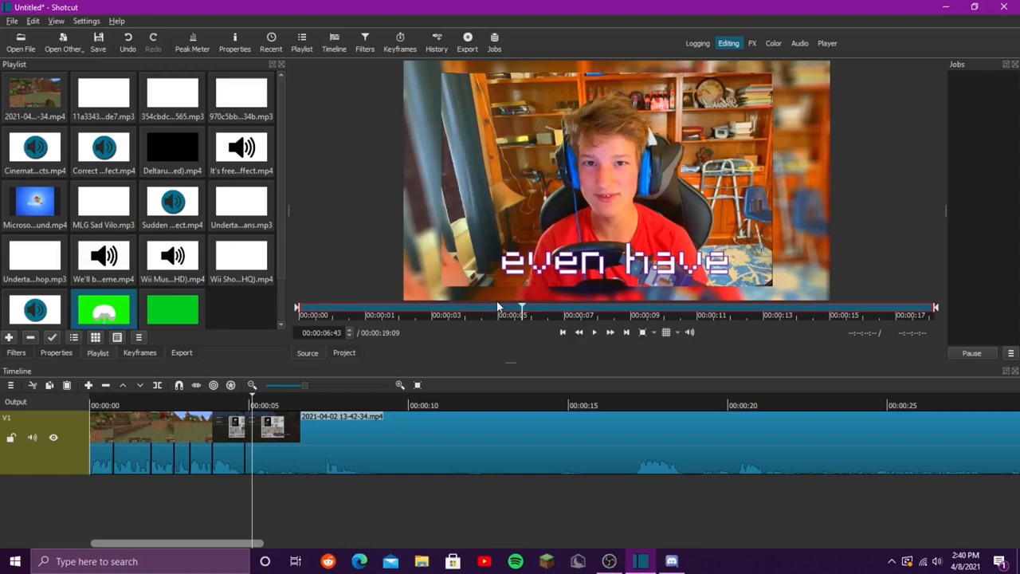
mouse_move(119, 275)
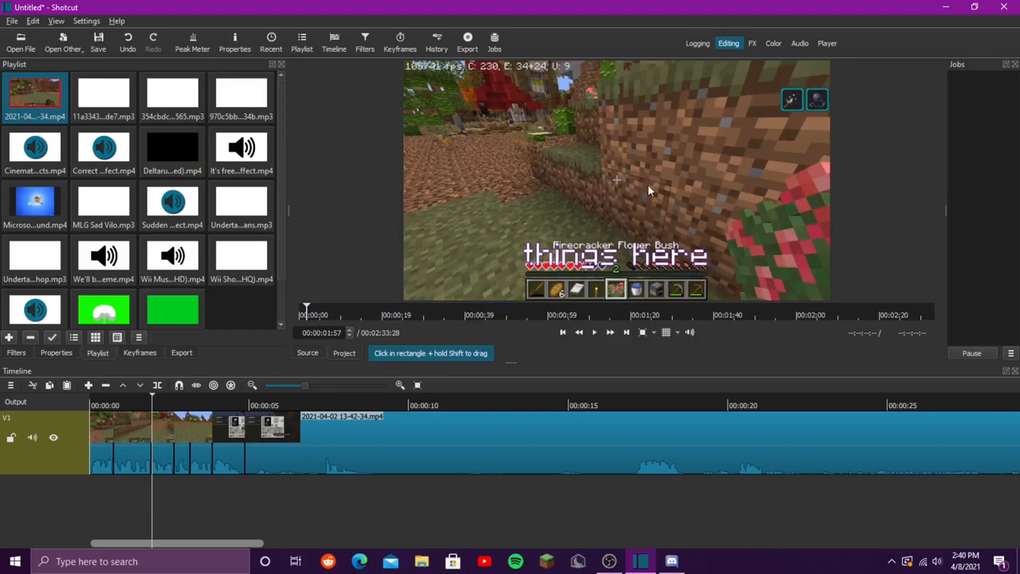
mouse_move(593, 220)
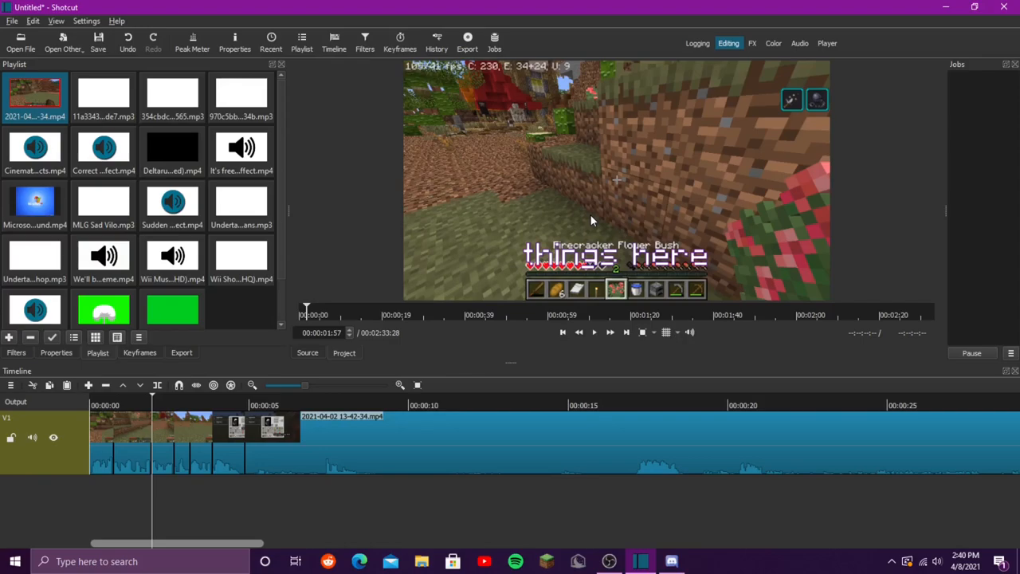
mouse_move(577, 233)
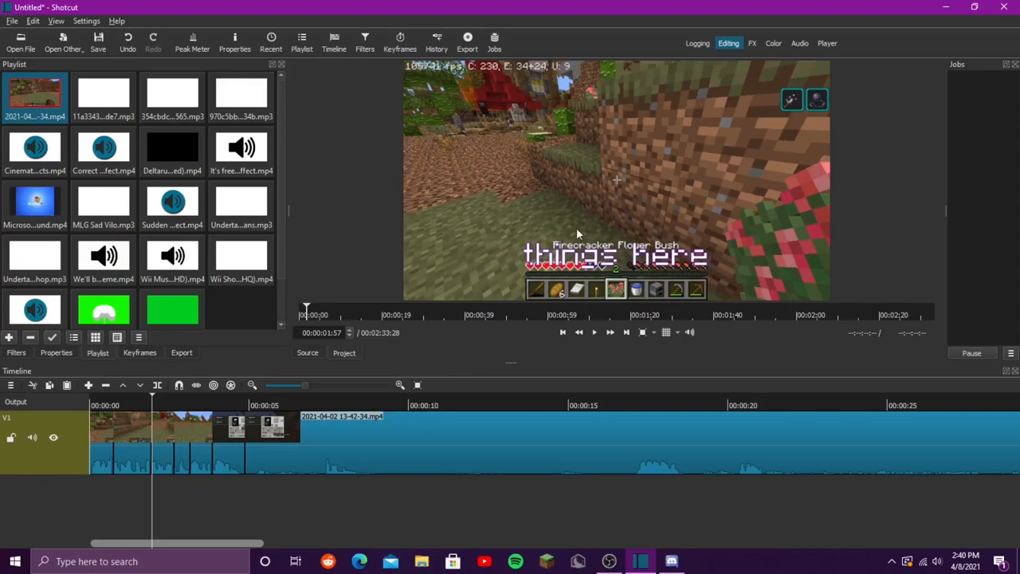
- Rename the V1 video track to 'Main Footage' and begin renaming the next track
left_click(592, 333)
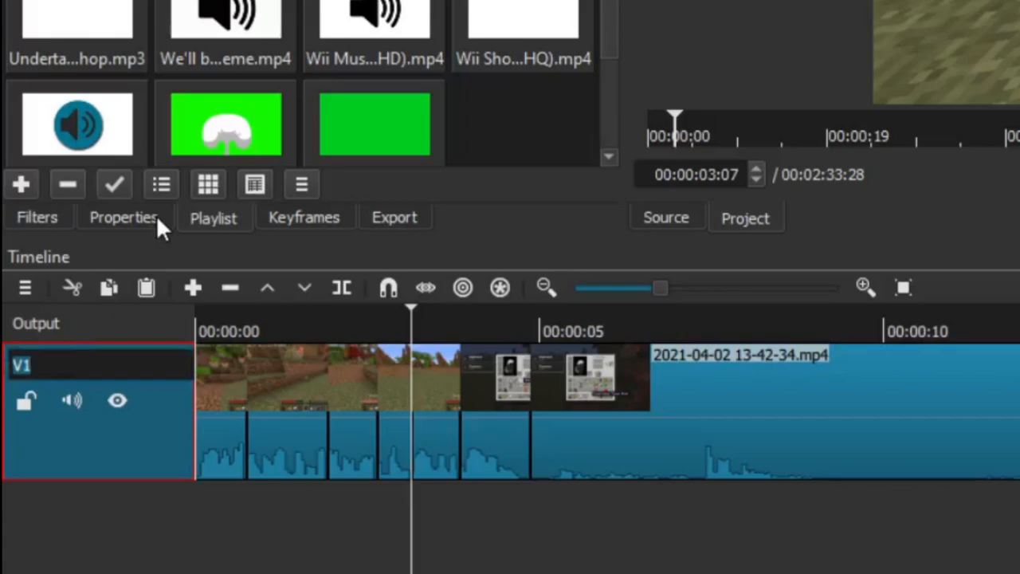
type("Main Footage")
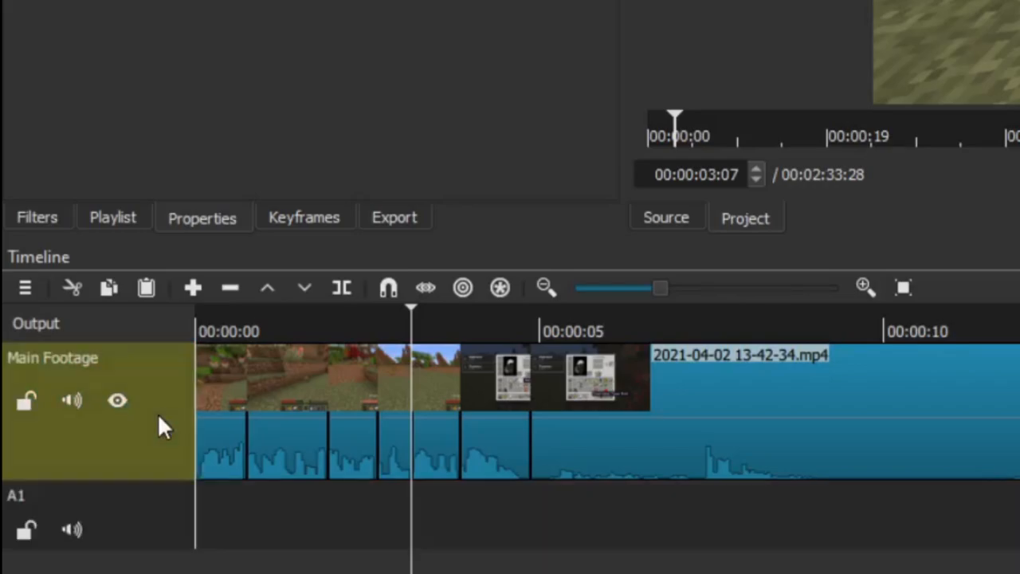
double_click(16, 494)
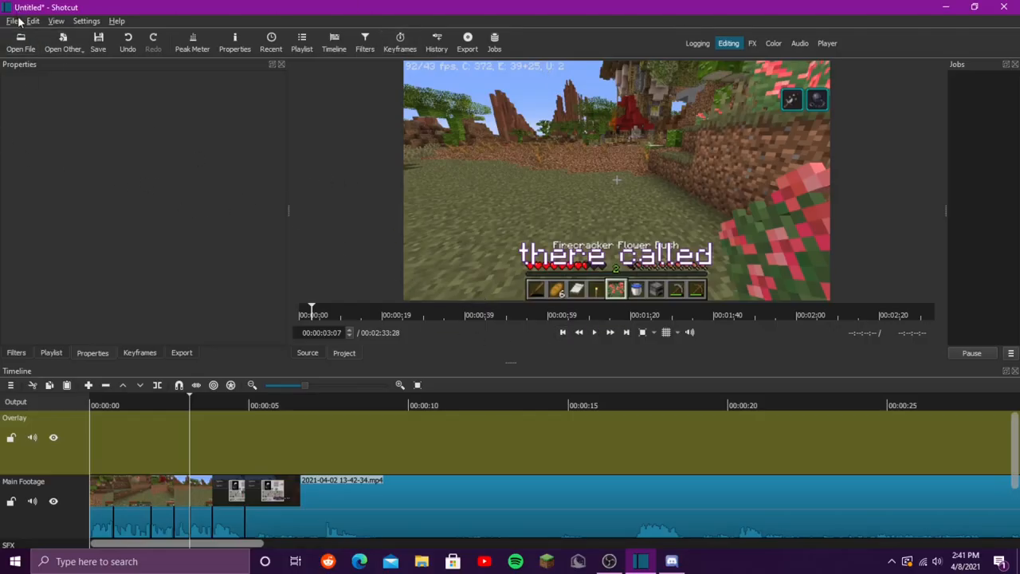
left_click(86, 21)
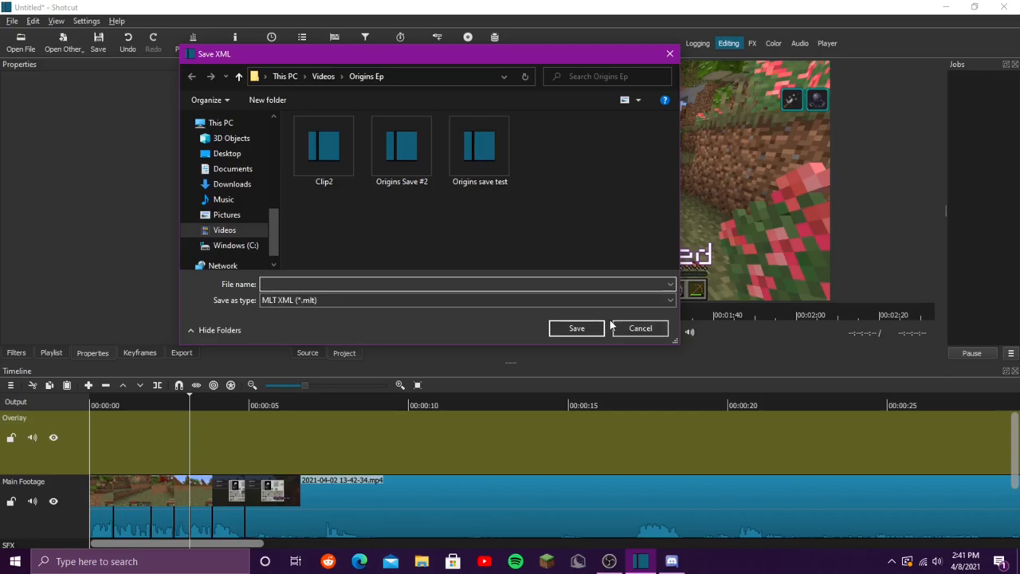
left_click(640, 328)
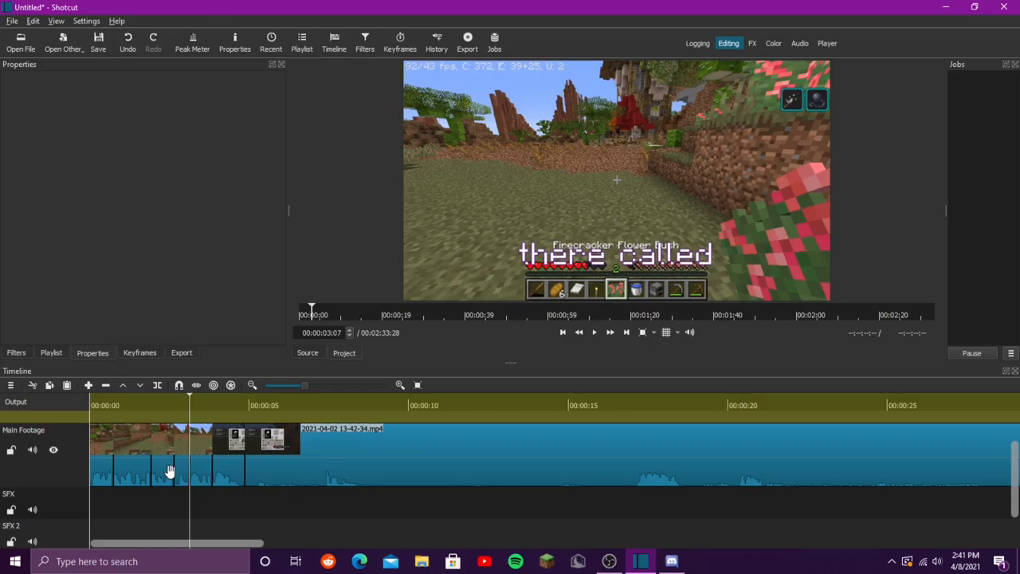
mouse_move(252, 472)
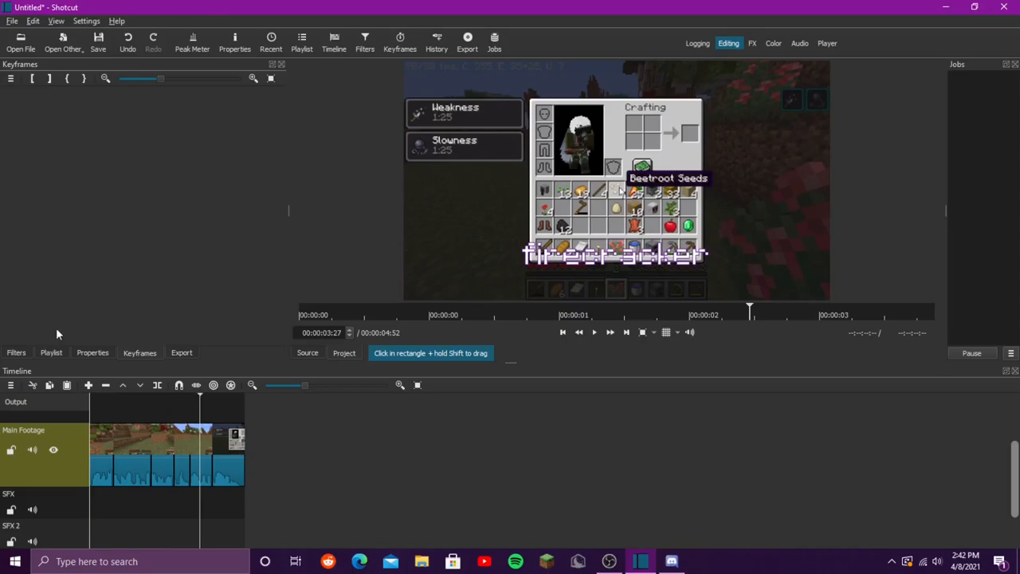
- Review the project clips in the Playlist and bring up the export settings (mp4, 1920×1080, 60 fps)
left_click(51, 352)
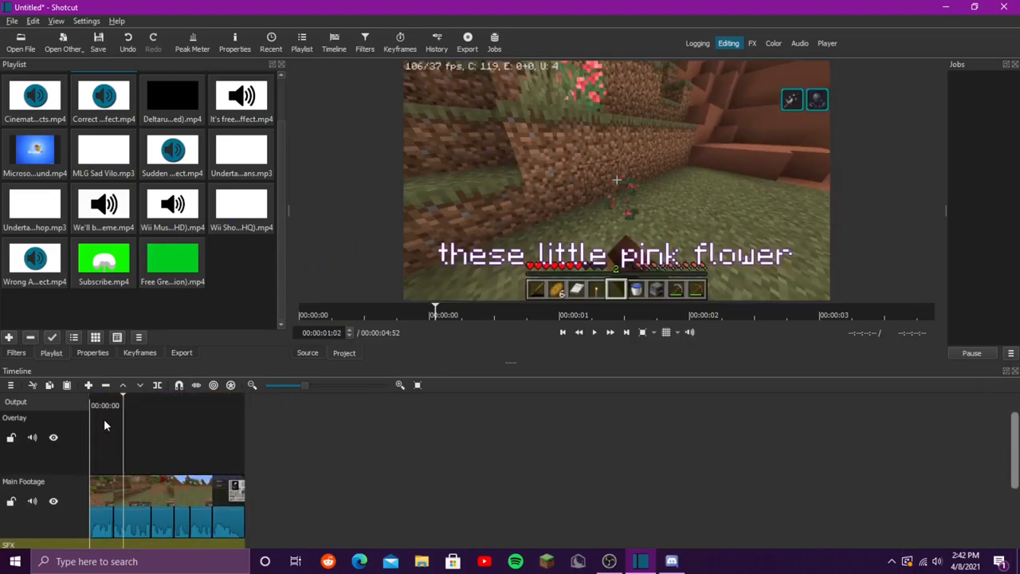
mouse_move(150, 430)
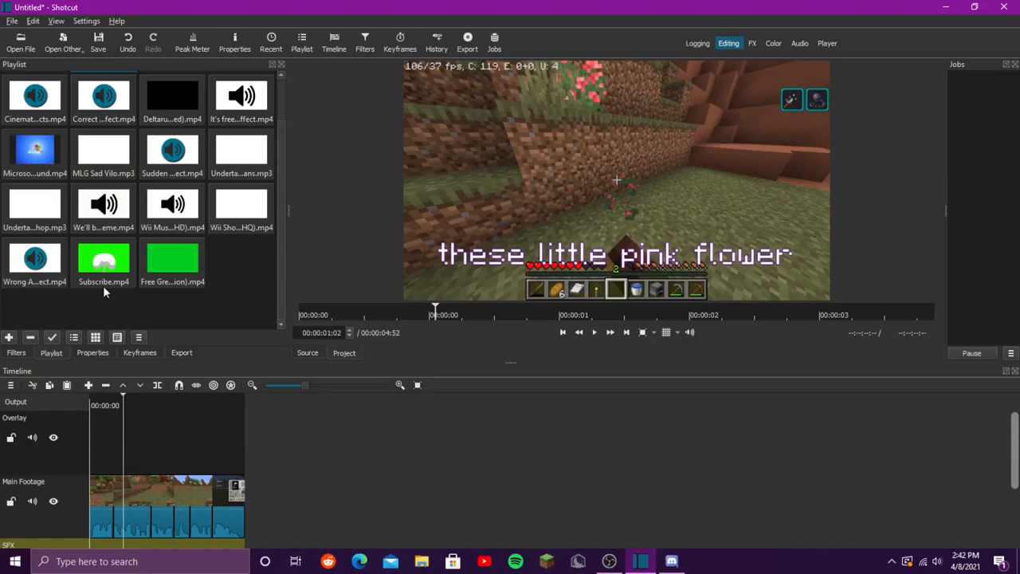
mouse_move(191, 337)
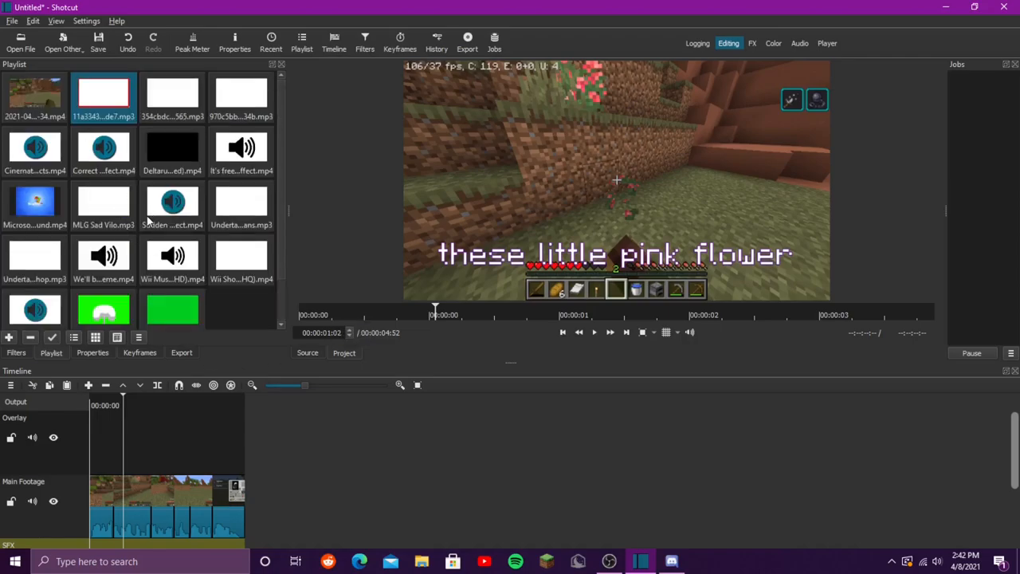
mouse_move(172, 200)
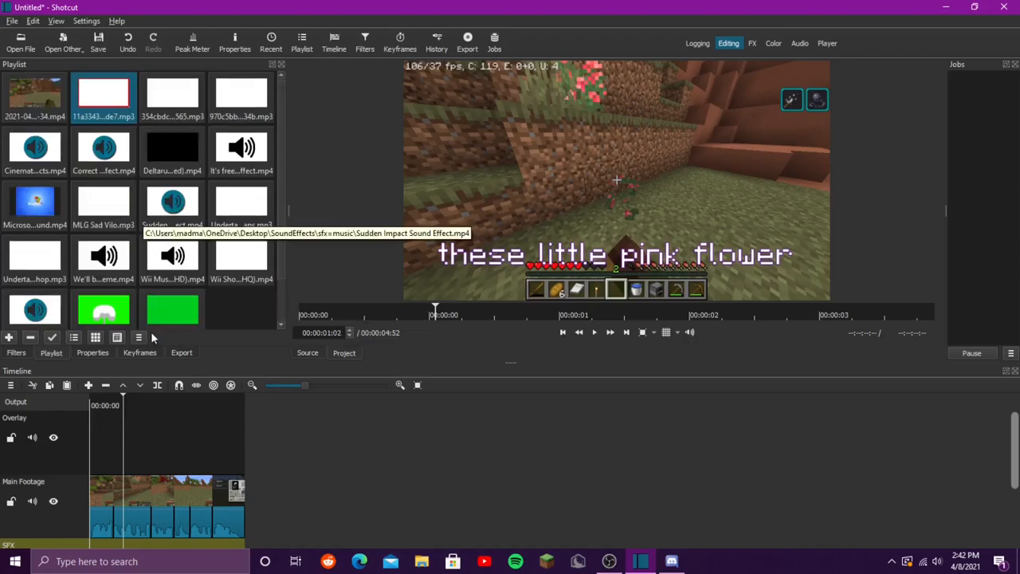
left_click(467, 42)
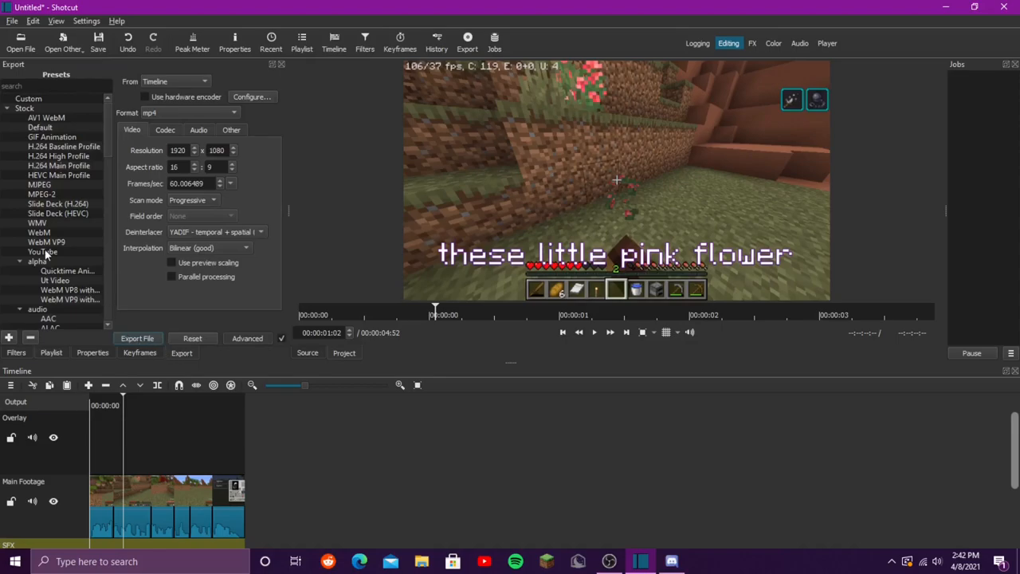
- Export with the YouTube stock preset (libx264, 85% quality) and watch the job in the queue
left_click(42, 252)
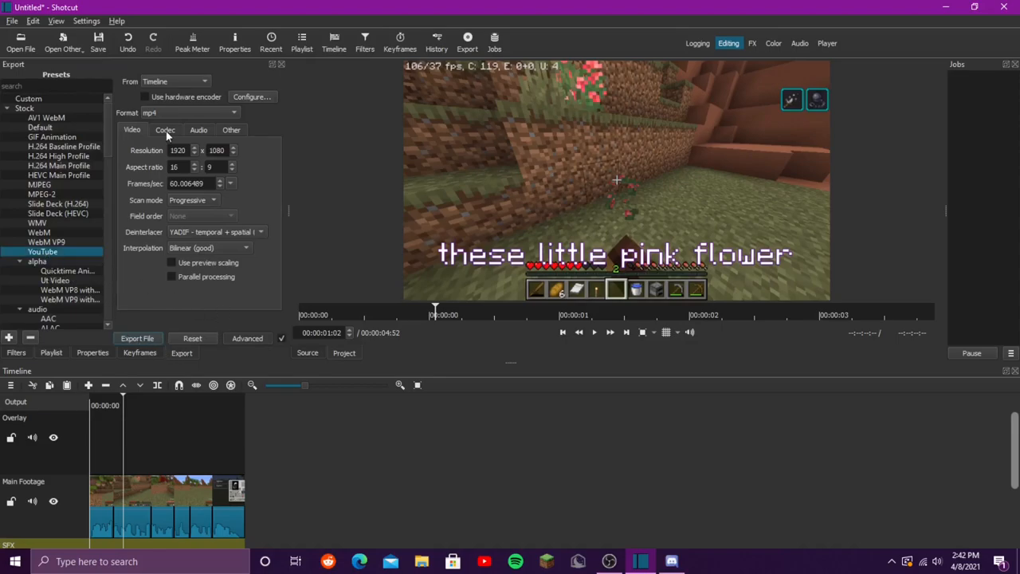
left_click(166, 129)
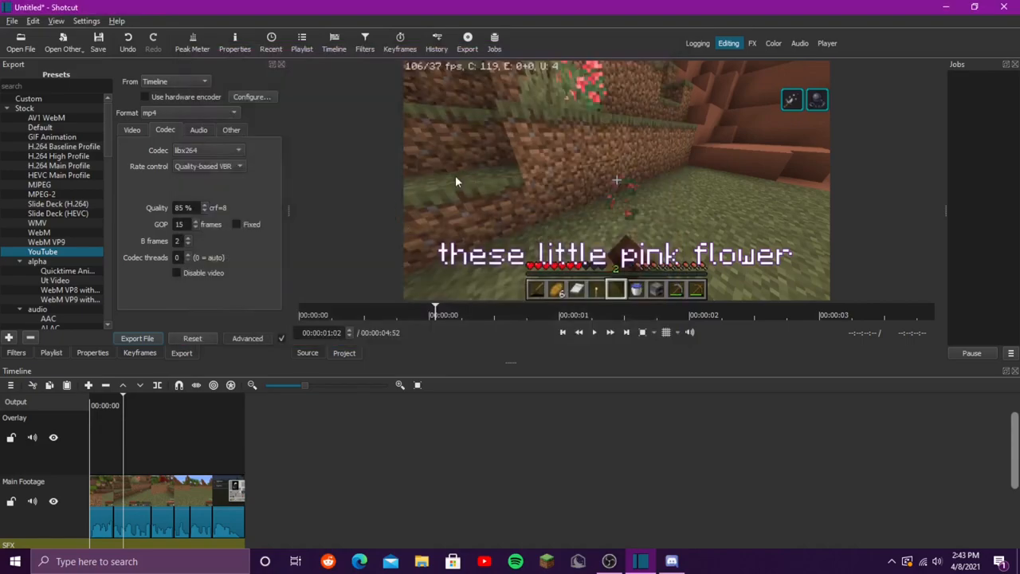
left_click(137, 338)
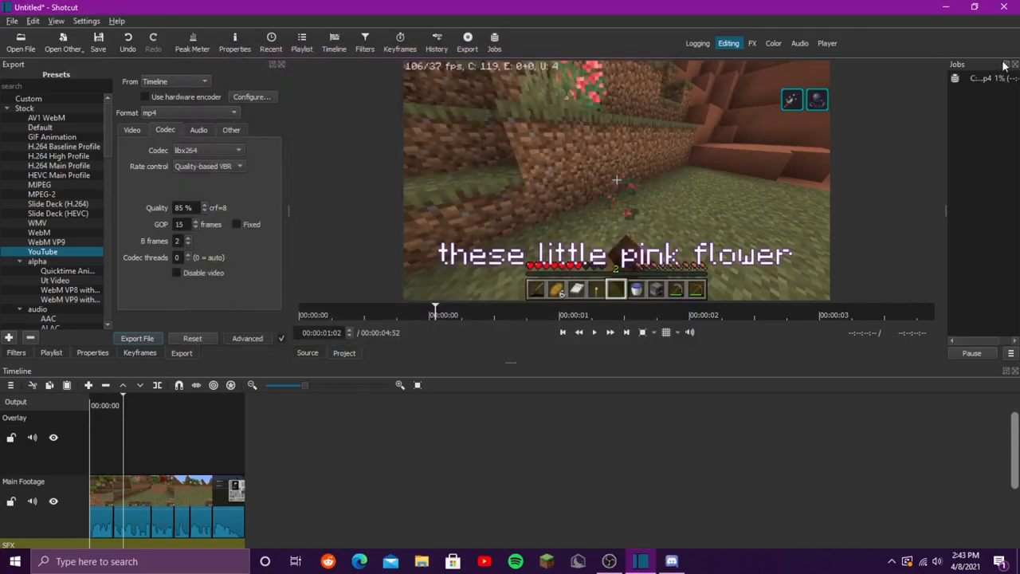